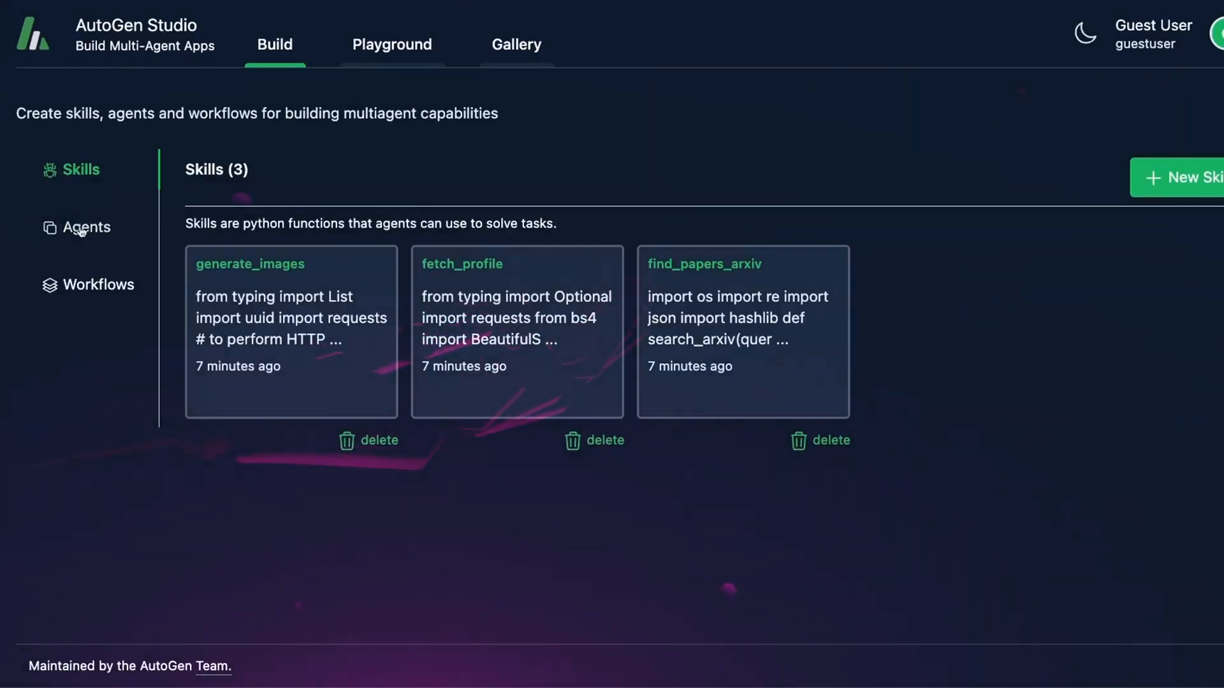
Step: Type 'conda create -n autogen python=3.10' and 'conda activate autogen' at the Terminal prompt
{"action": "left_click", "coordinate": [99, 284]}
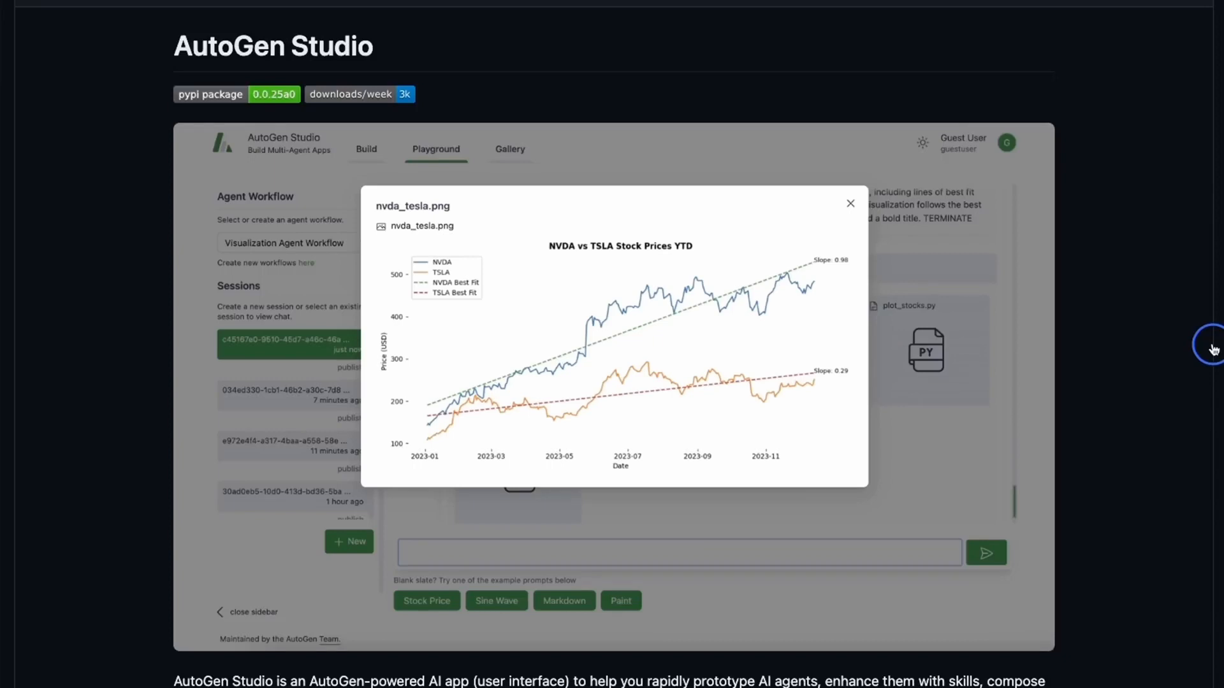
{"action": "left_click", "coordinate": [366, 149]}
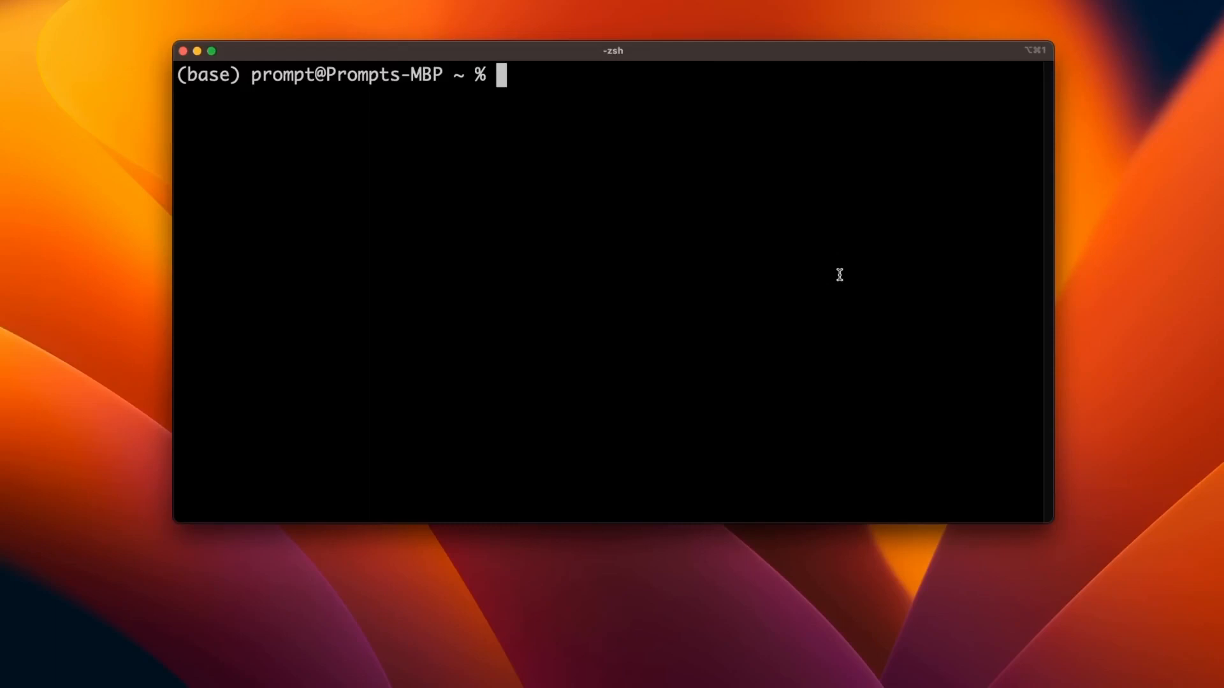
{"action": "type", "text": "conda create -n autogen python=3.10"}
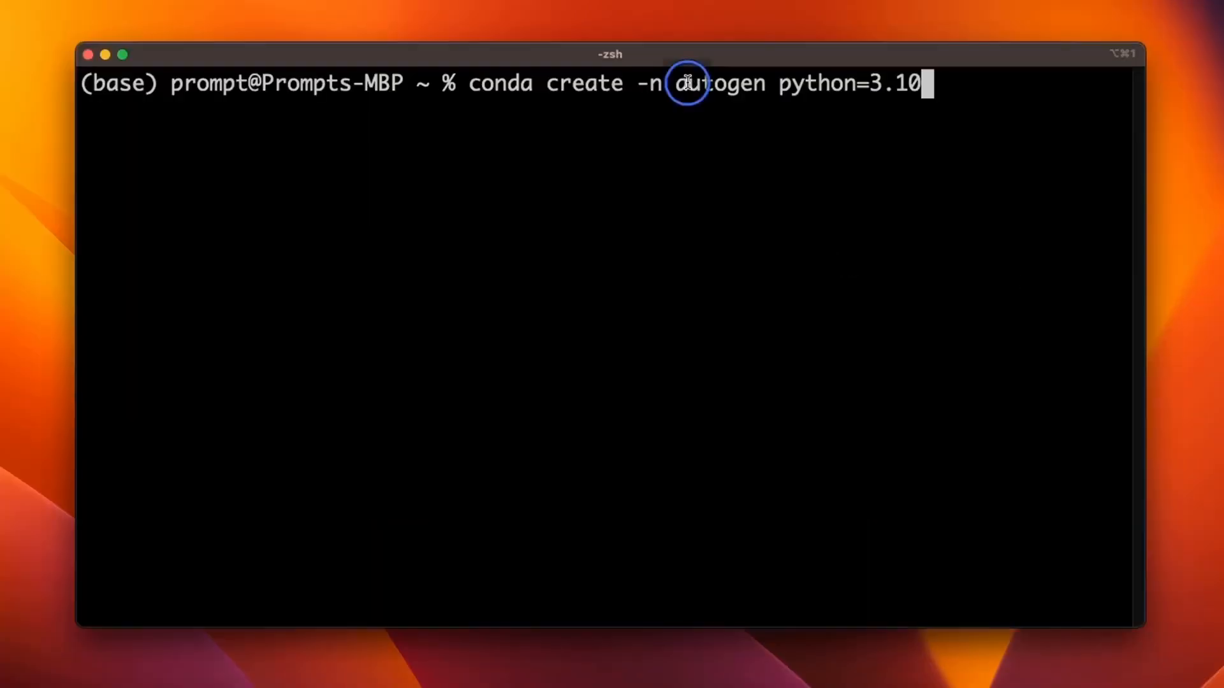
{"action": "double_click", "coordinate": [720, 83]}
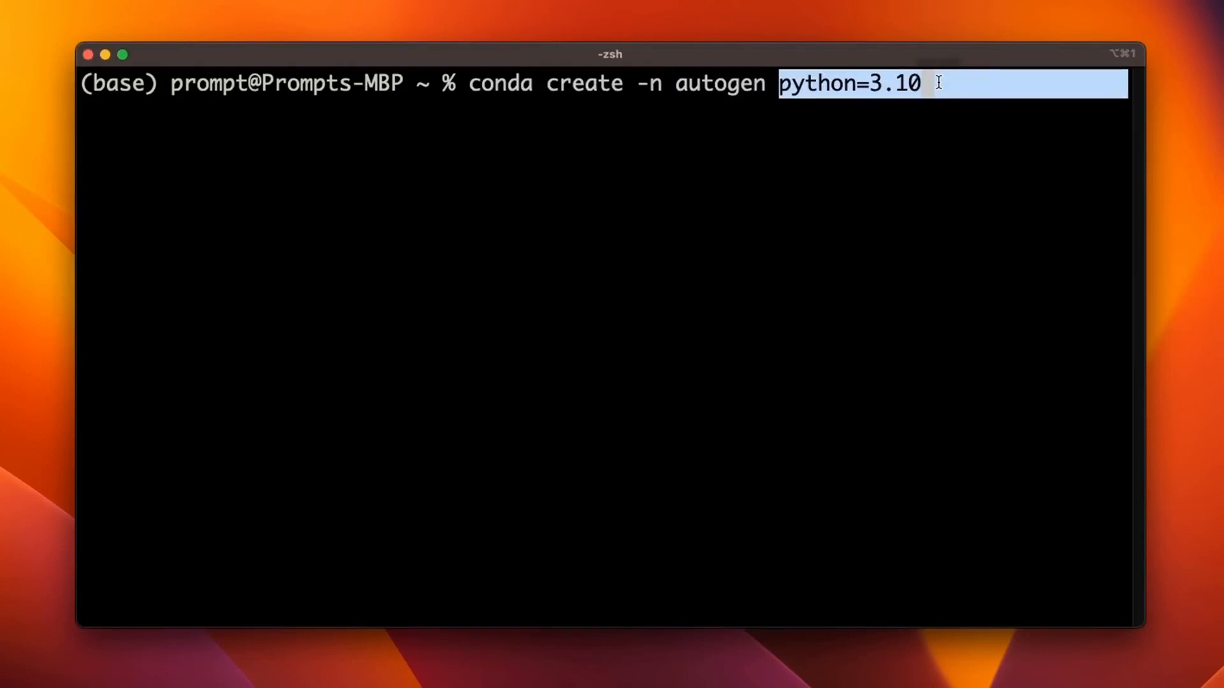
{"action": "type", "text": "conda activate autogen"}
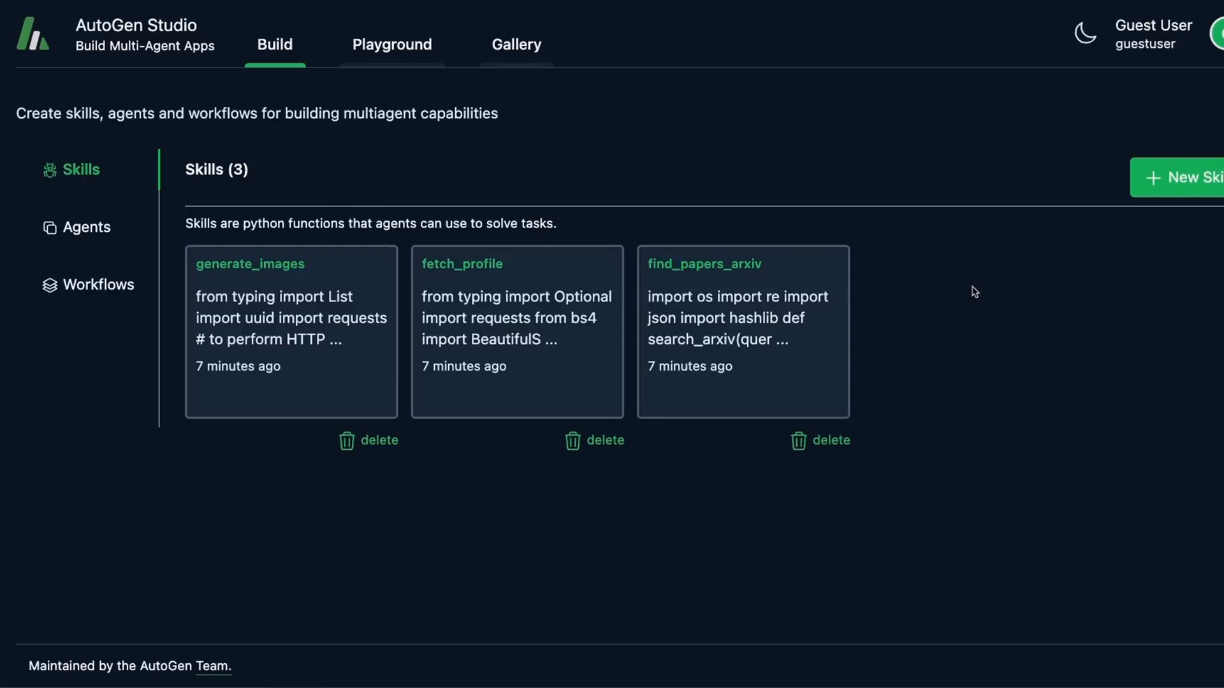
Step: Create a new Playground chat session using the General Agent Workflow
{"action": "left_click", "coordinate": [99, 284]}
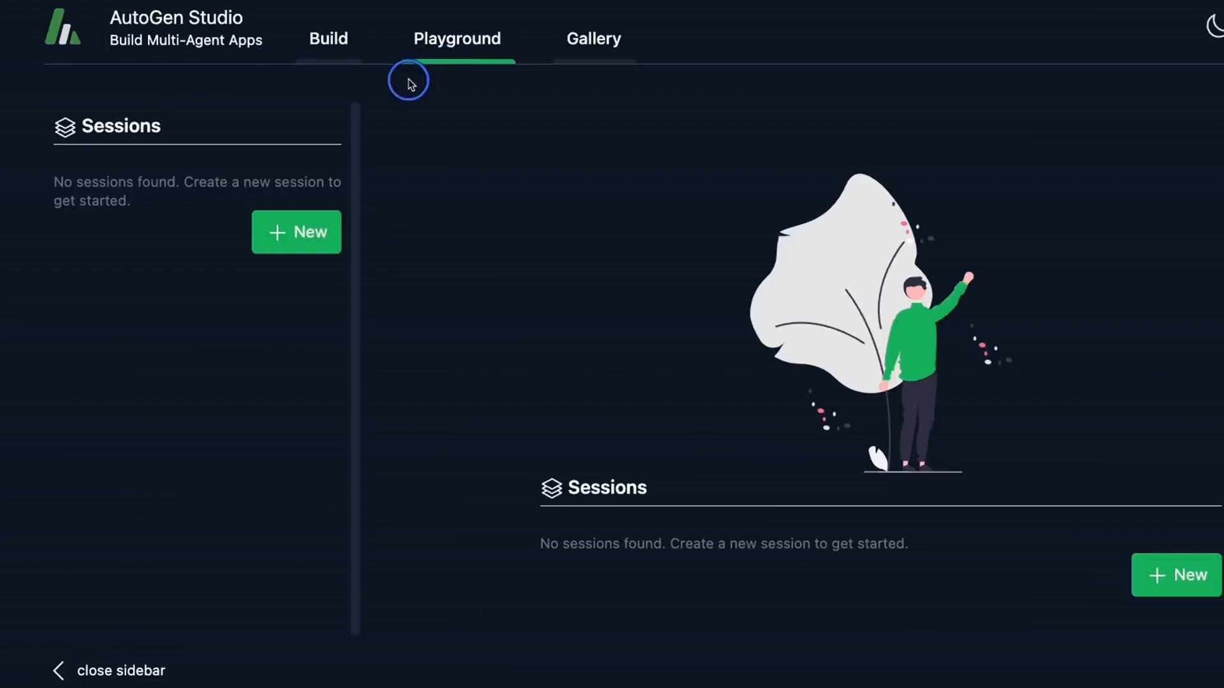
{"action": "mouse_move", "coordinate": [494, 84]}
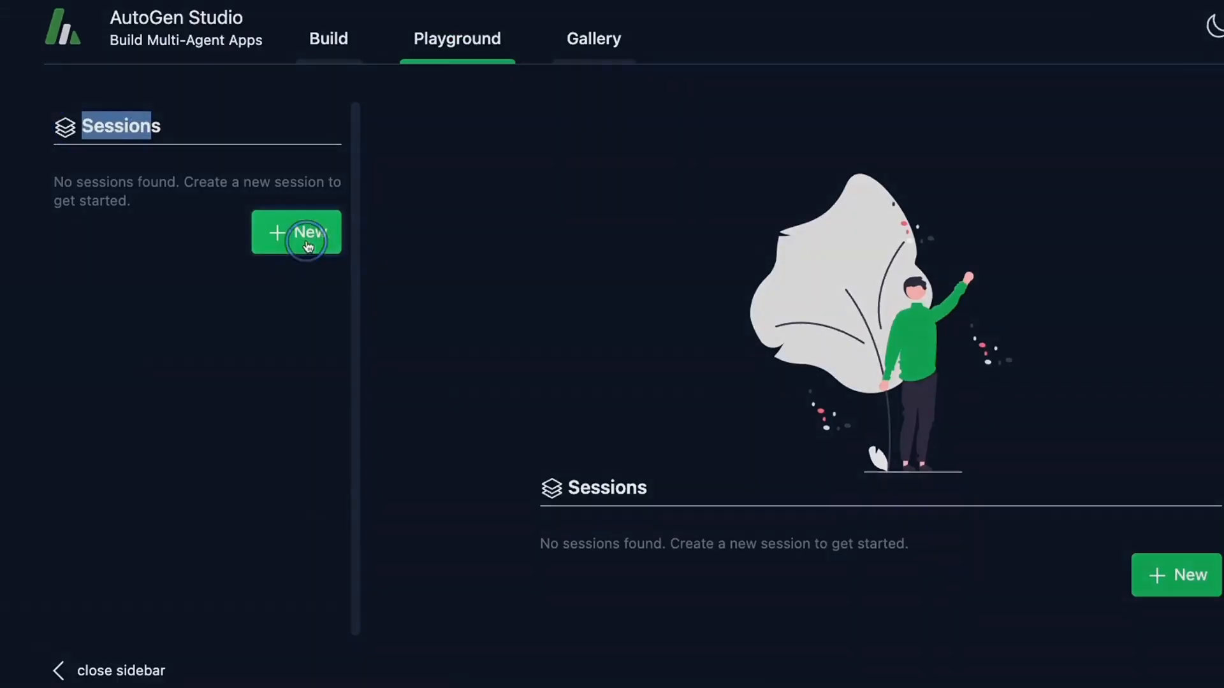
{"action": "left_click", "coordinate": [296, 232]}
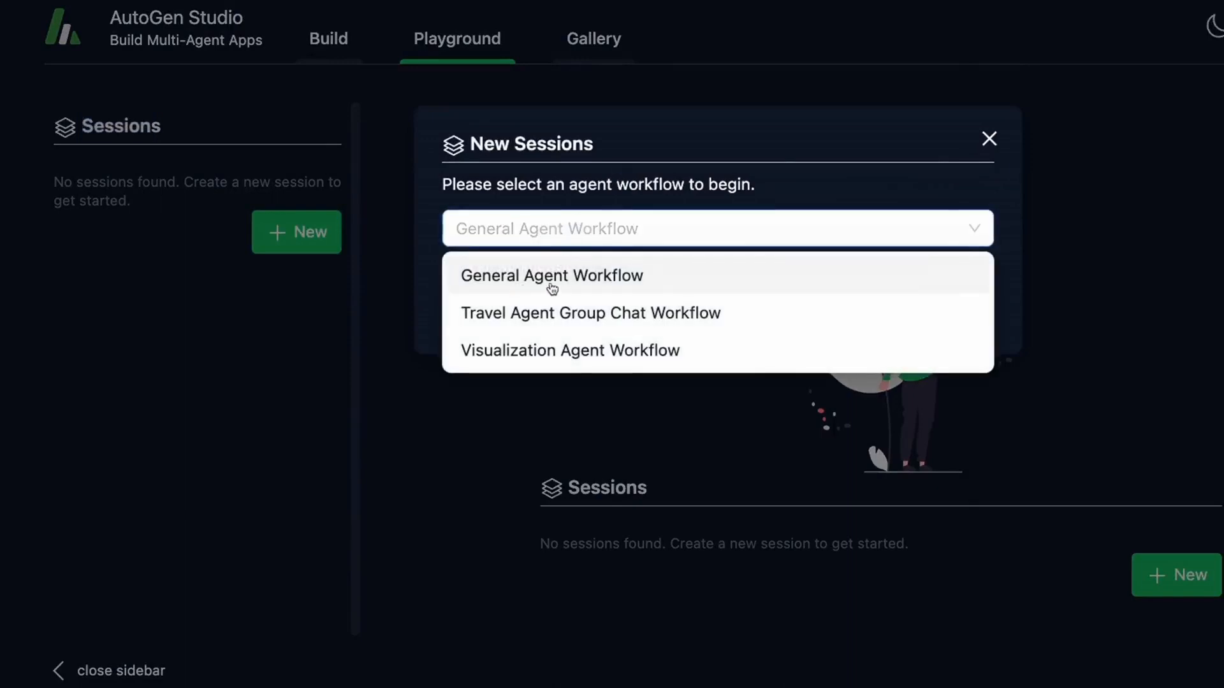
{"action": "mouse_move", "coordinate": [521, 283]}
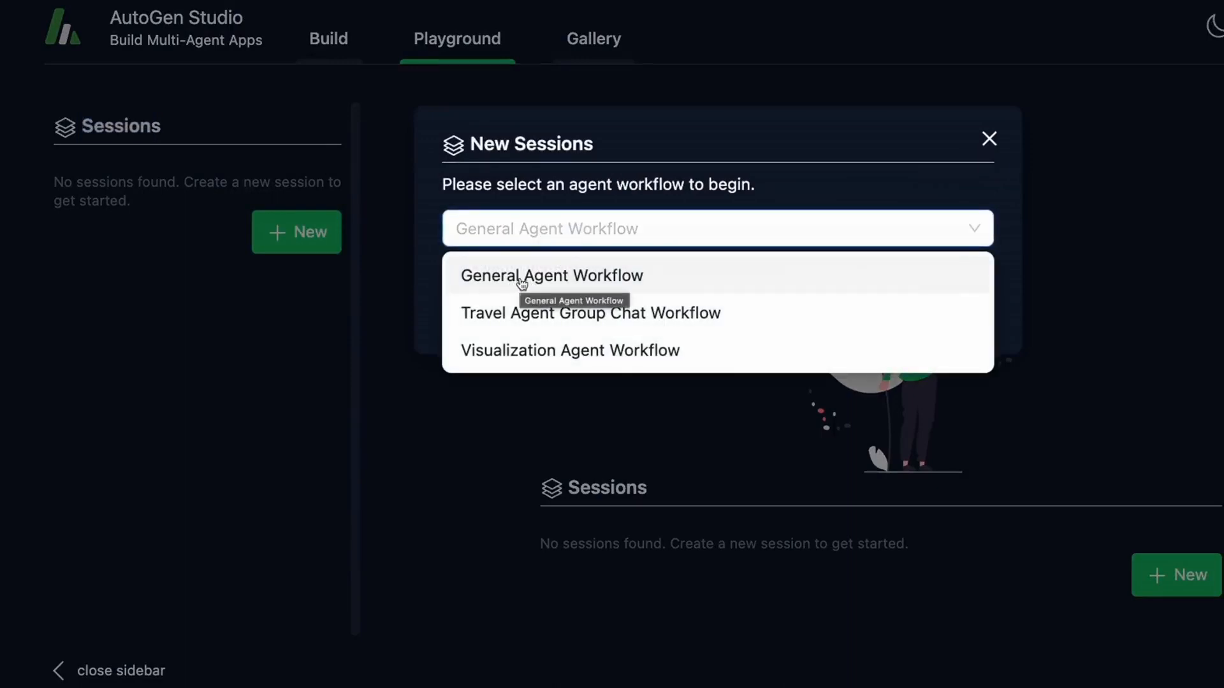
{"action": "left_click", "coordinate": [550, 275]}
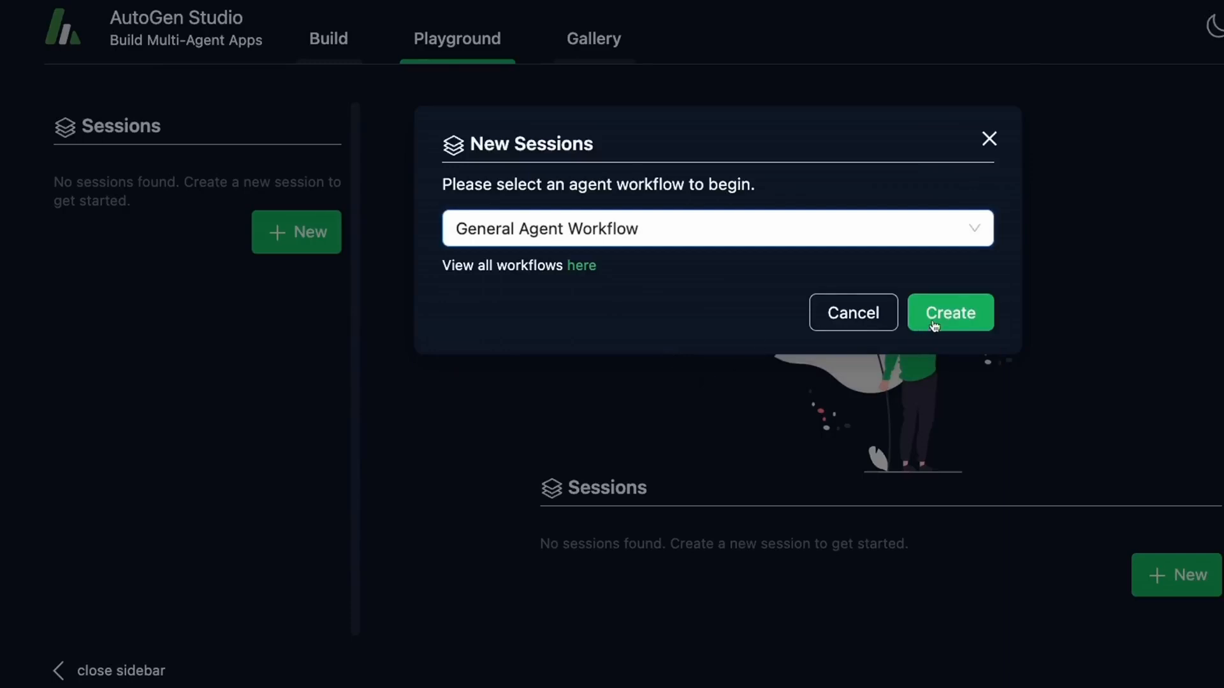
{"action": "left_click", "coordinate": [949, 312]}
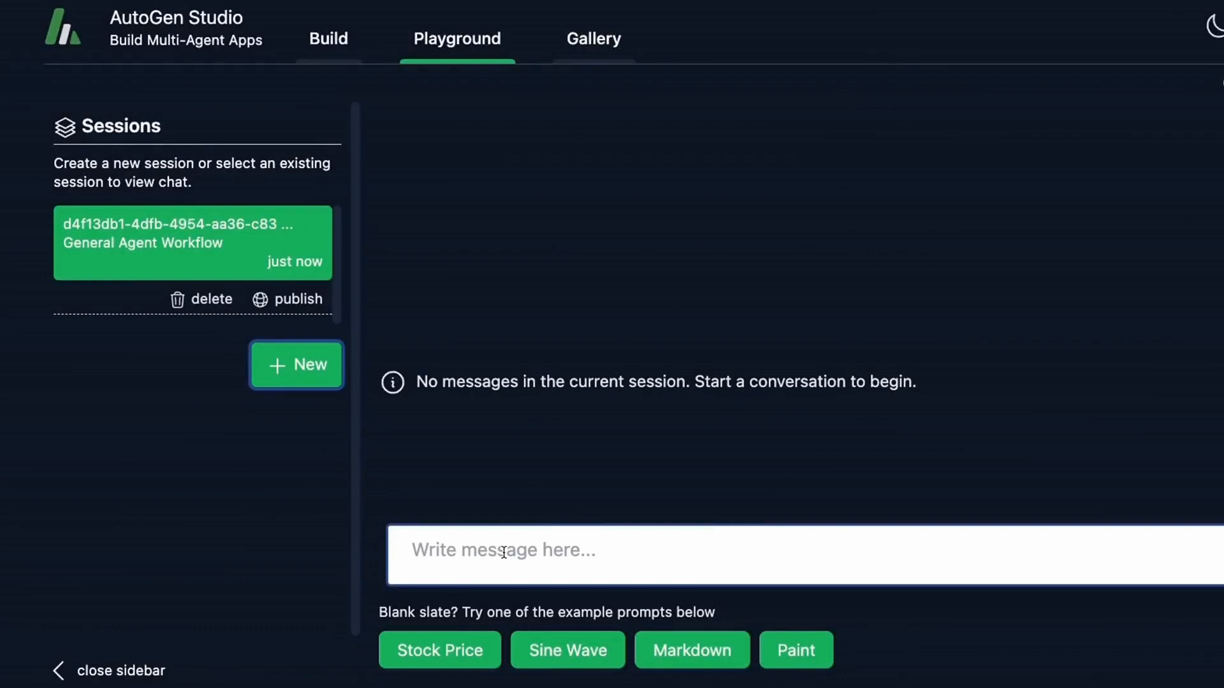
Step: Glance at Build, then send the astronaut-on-a-horse image request from Playground
{"action": "left_click", "coordinate": [327, 38]}
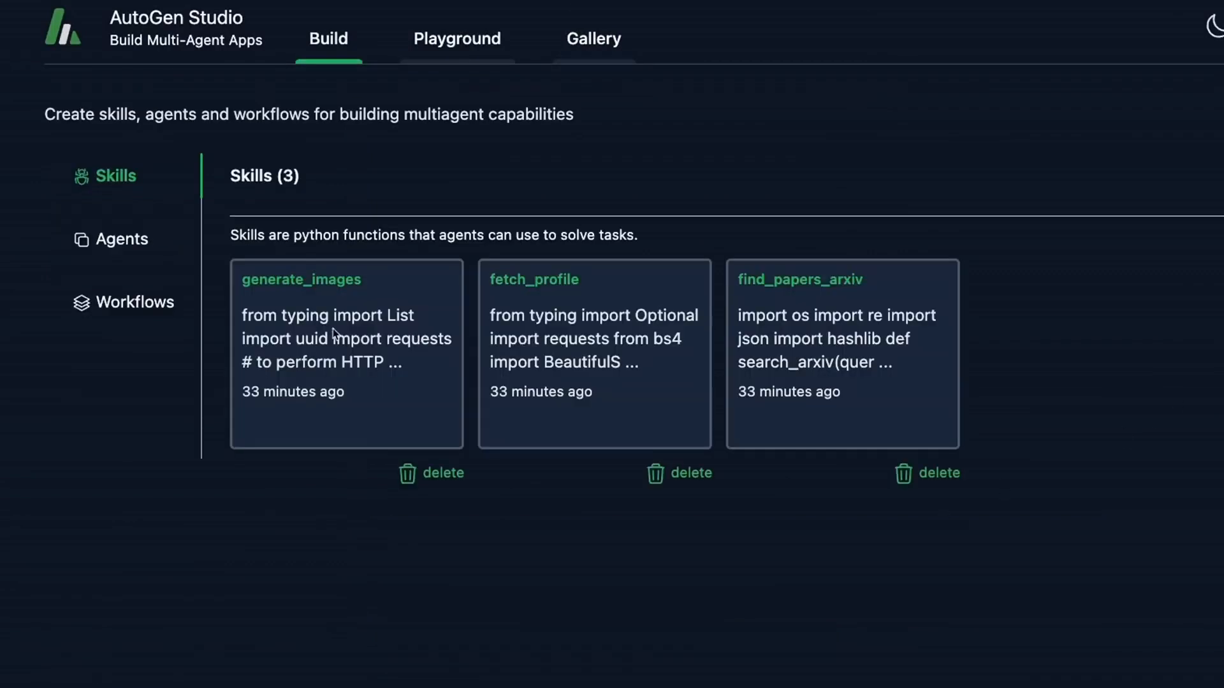
{"action": "mouse_move", "coordinate": [901, 338]}
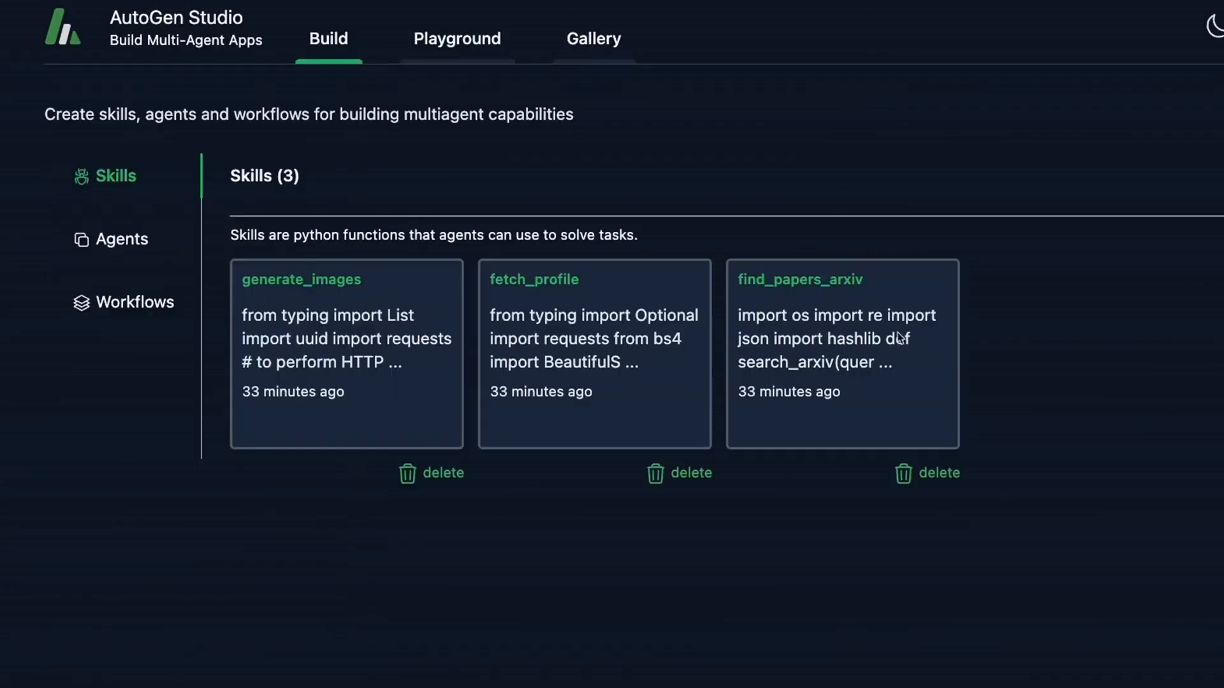
{"action": "mouse_move", "coordinate": [842, 305]}
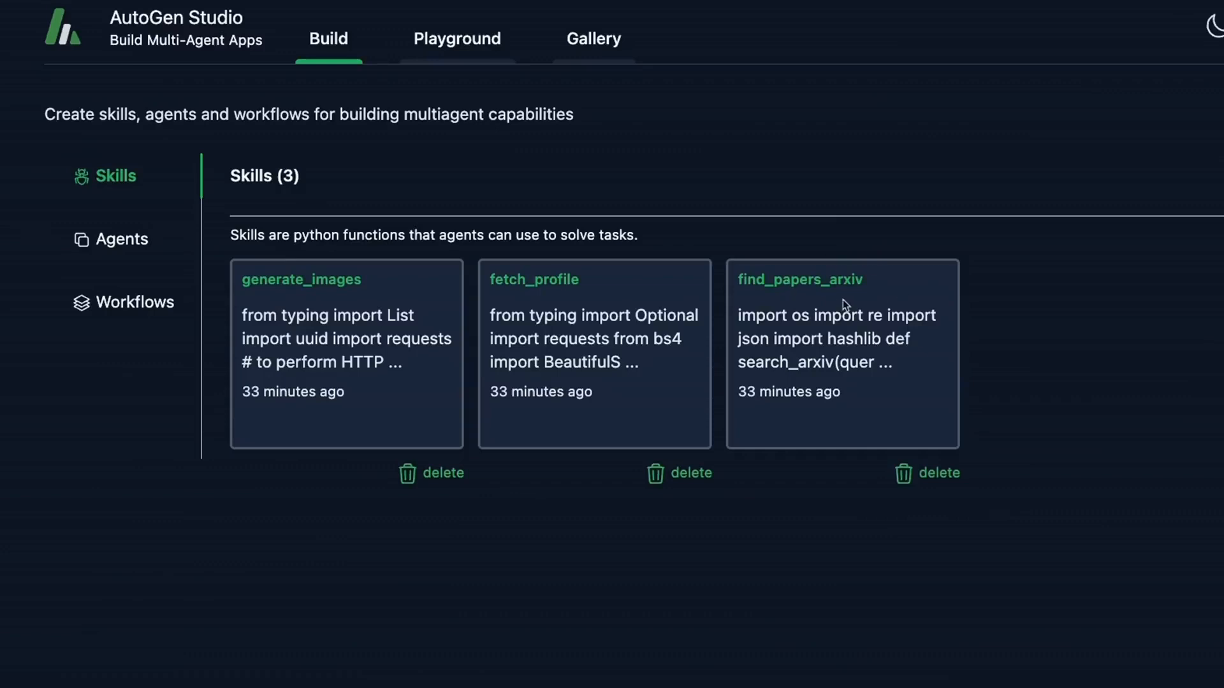
{"action": "mouse_move", "coordinate": [466, 48]}
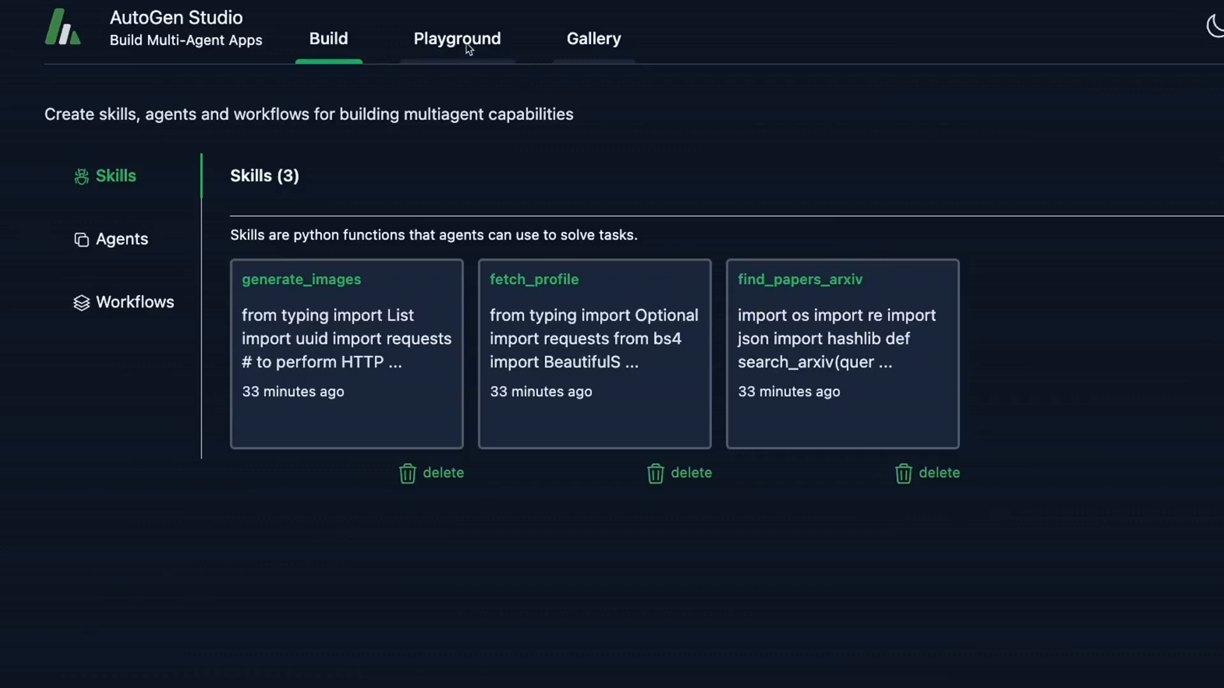
{"action": "left_click", "coordinate": [456, 38]}
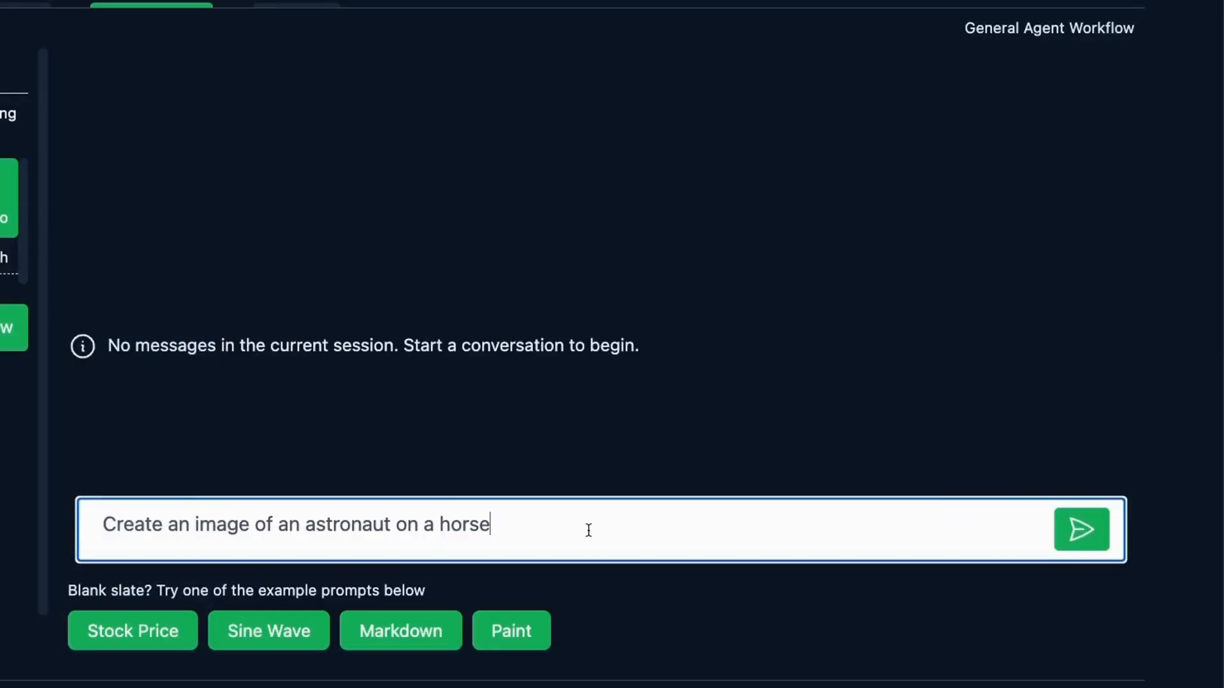
{"action": "left_click", "coordinate": [1081, 529]}
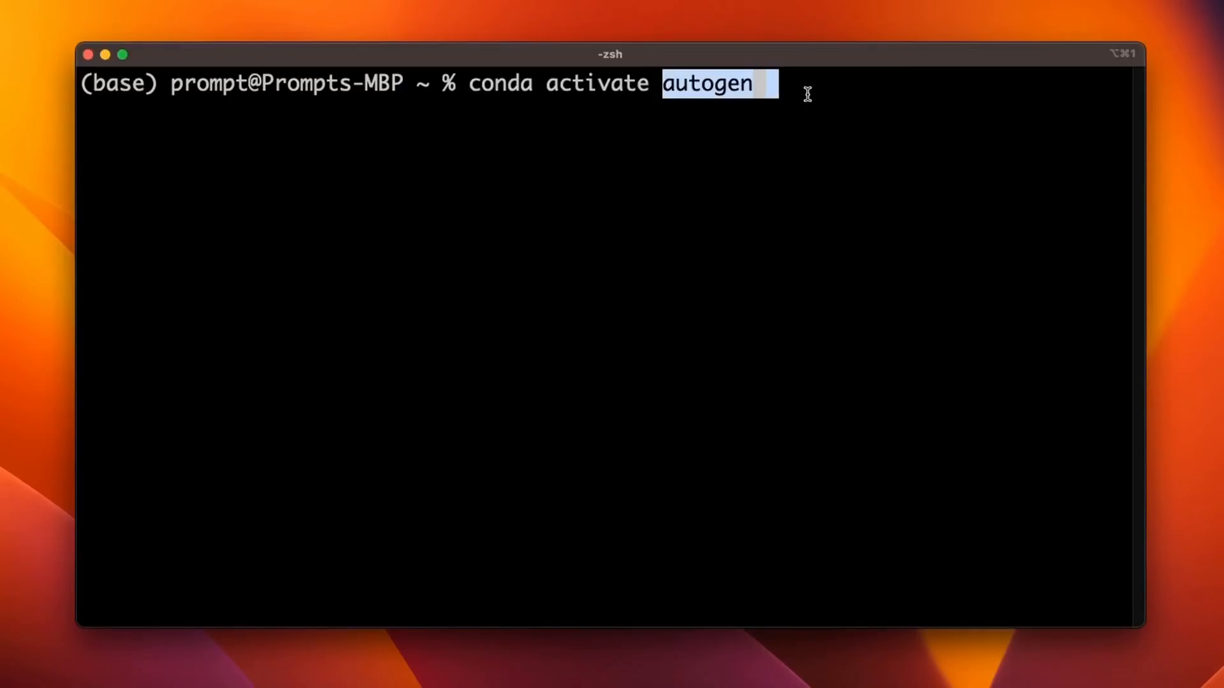
Step: Run 'conda activate autogen' in Terminal
{"action": "key", "text": "Return"}
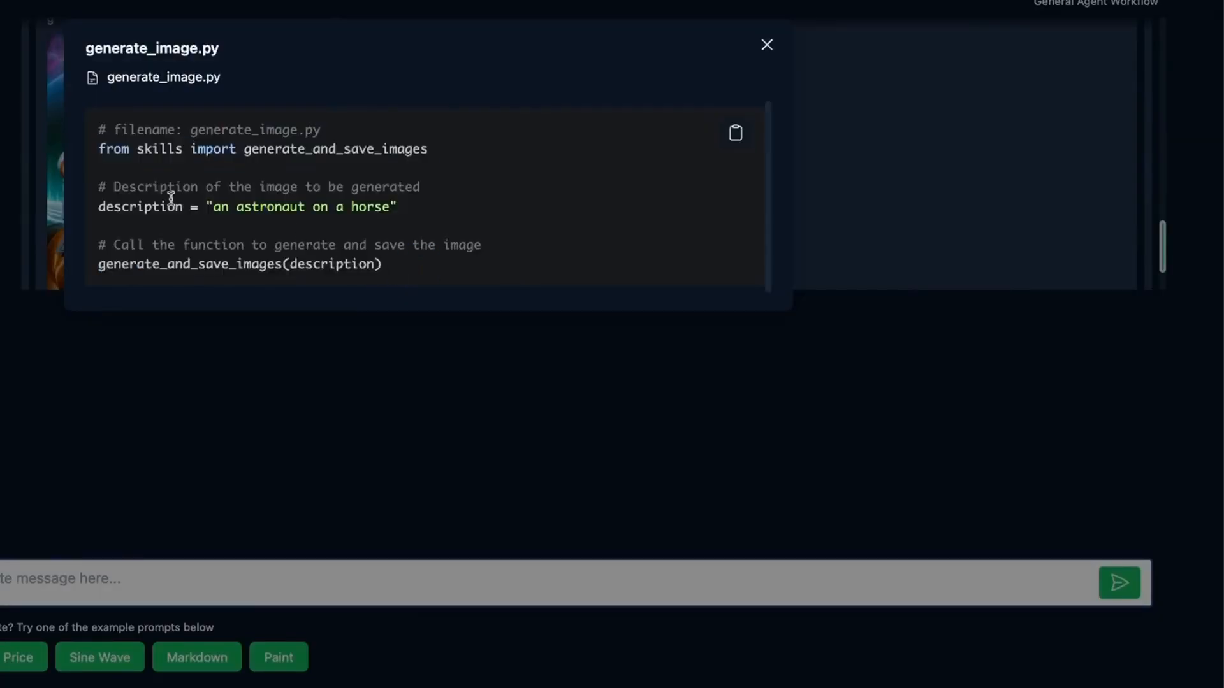
{"action": "mouse_move", "coordinate": [216, 207]}
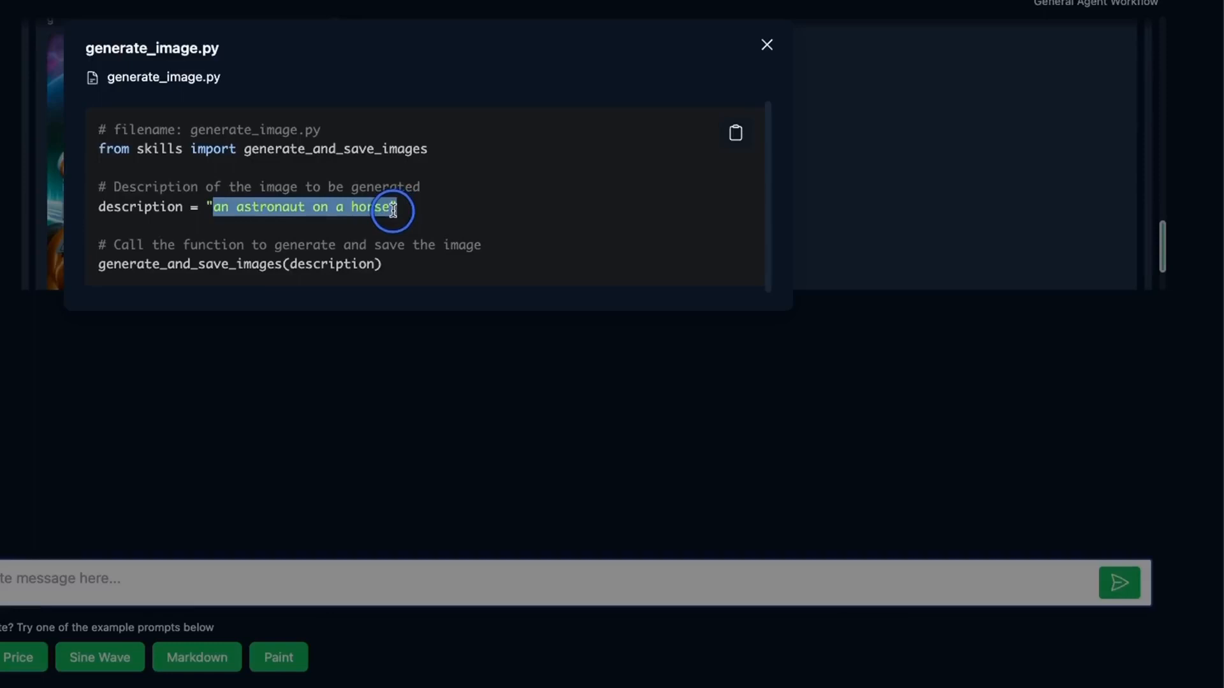
{"action": "mouse_move", "coordinate": [393, 244]}
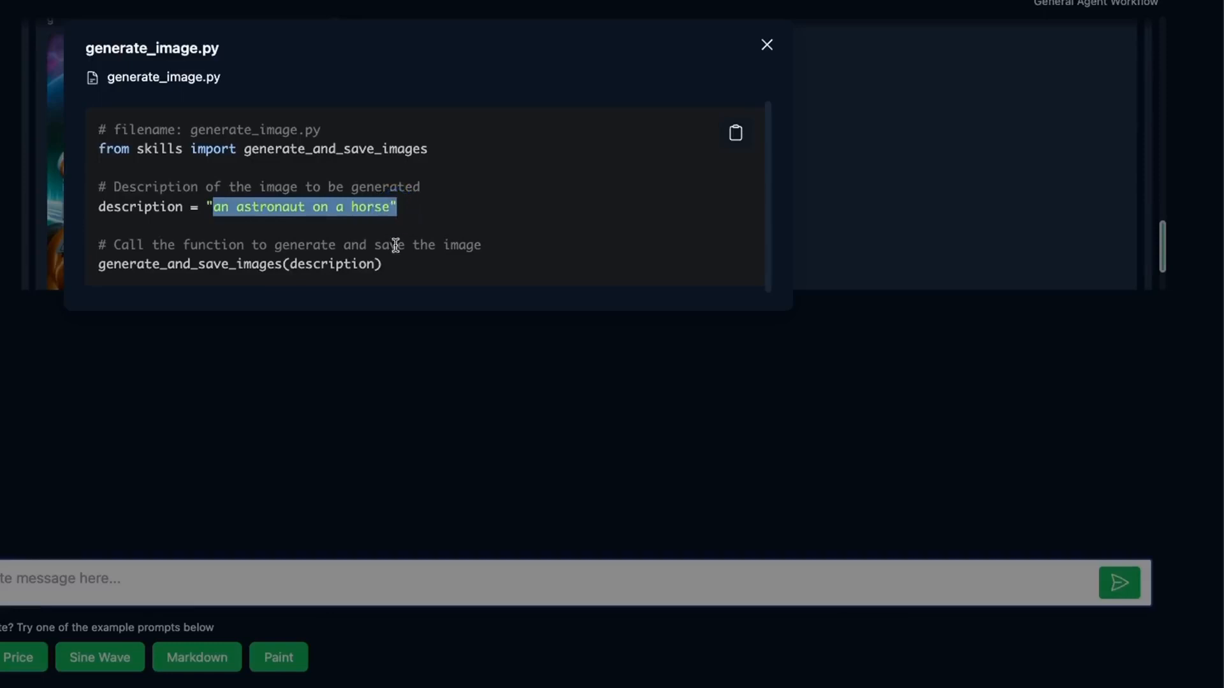
{"action": "mouse_move", "coordinate": [191, 261]}
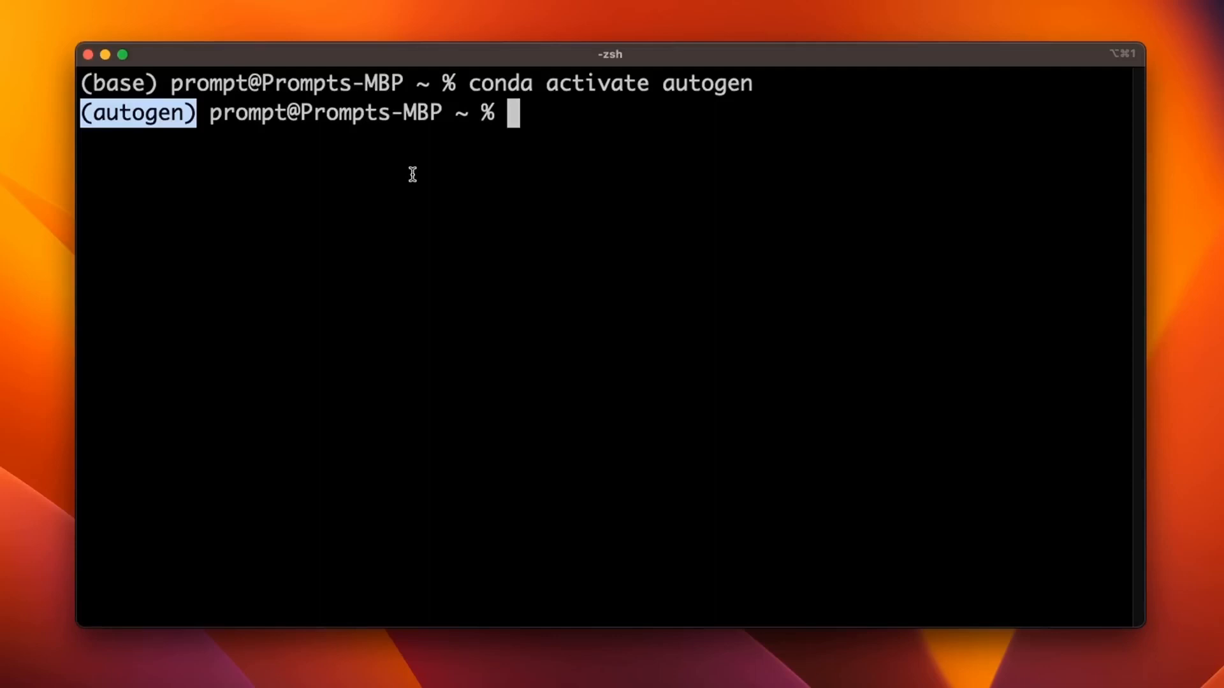
{"action": "mouse_move", "coordinate": [1055, 321]}
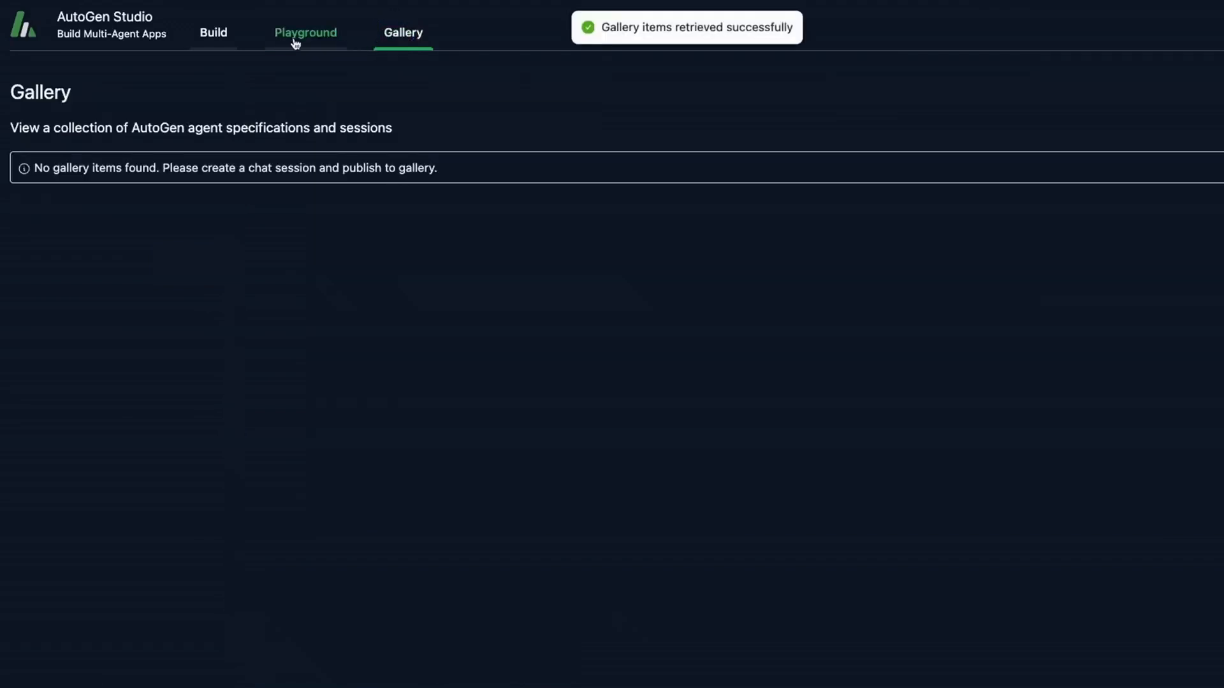
{"action": "mouse_move", "coordinate": [302, 180]}
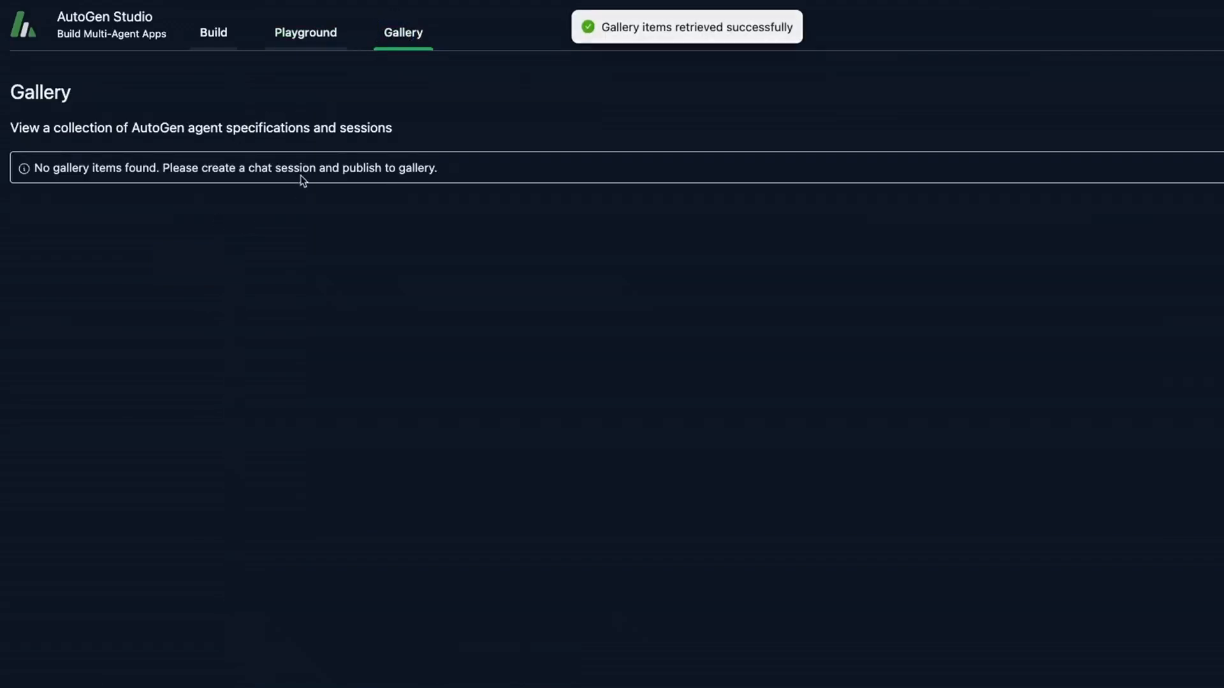
{"action": "mouse_move", "coordinate": [84, 191]}
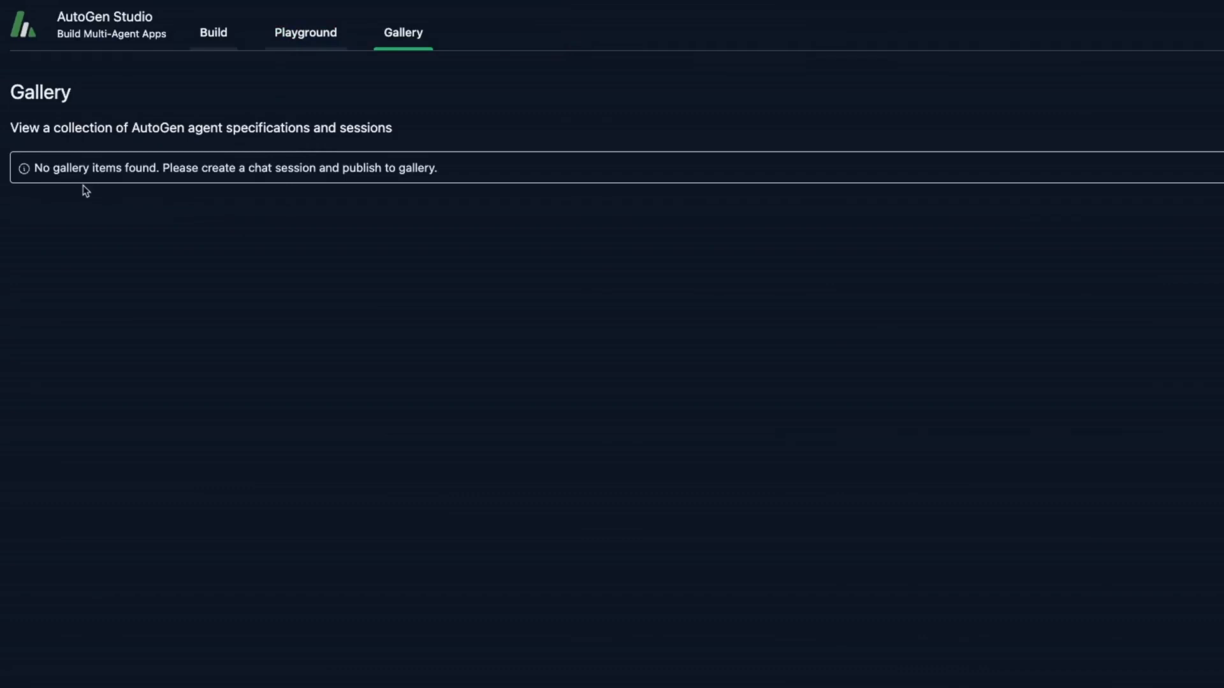
Step: View the existing General Agent Workflow session in Playground and its publish link
{"action": "left_click", "coordinate": [305, 32]}
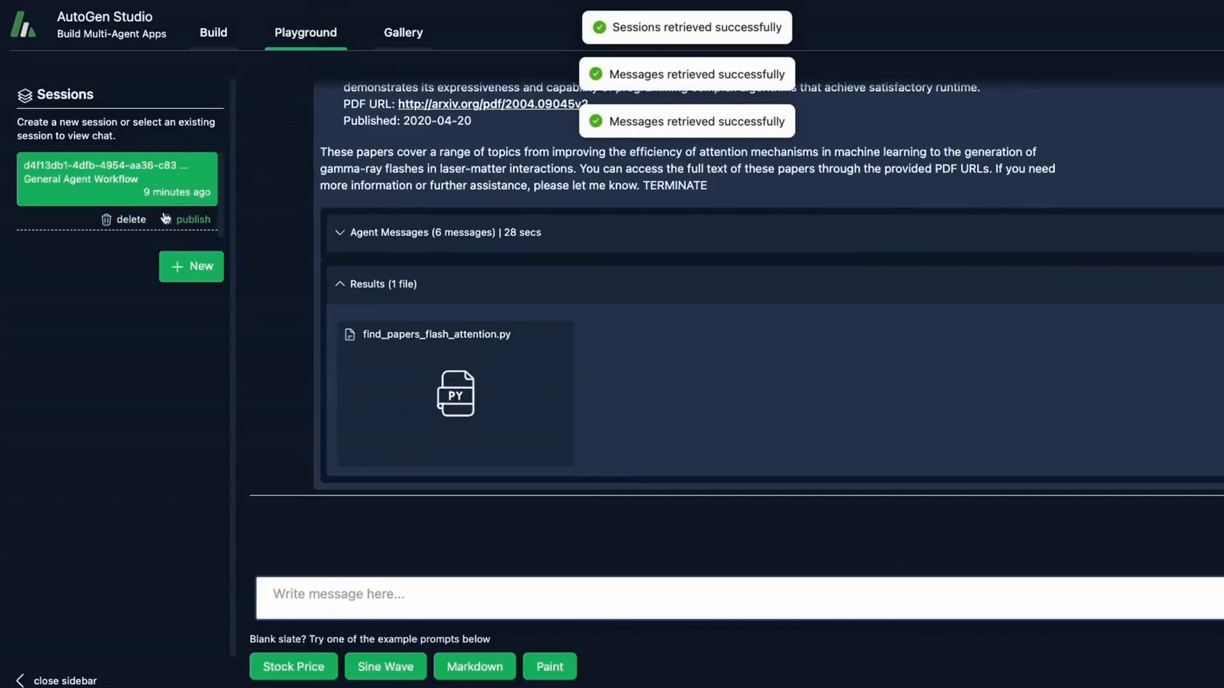
{"action": "left_click", "coordinate": [192, 220]}
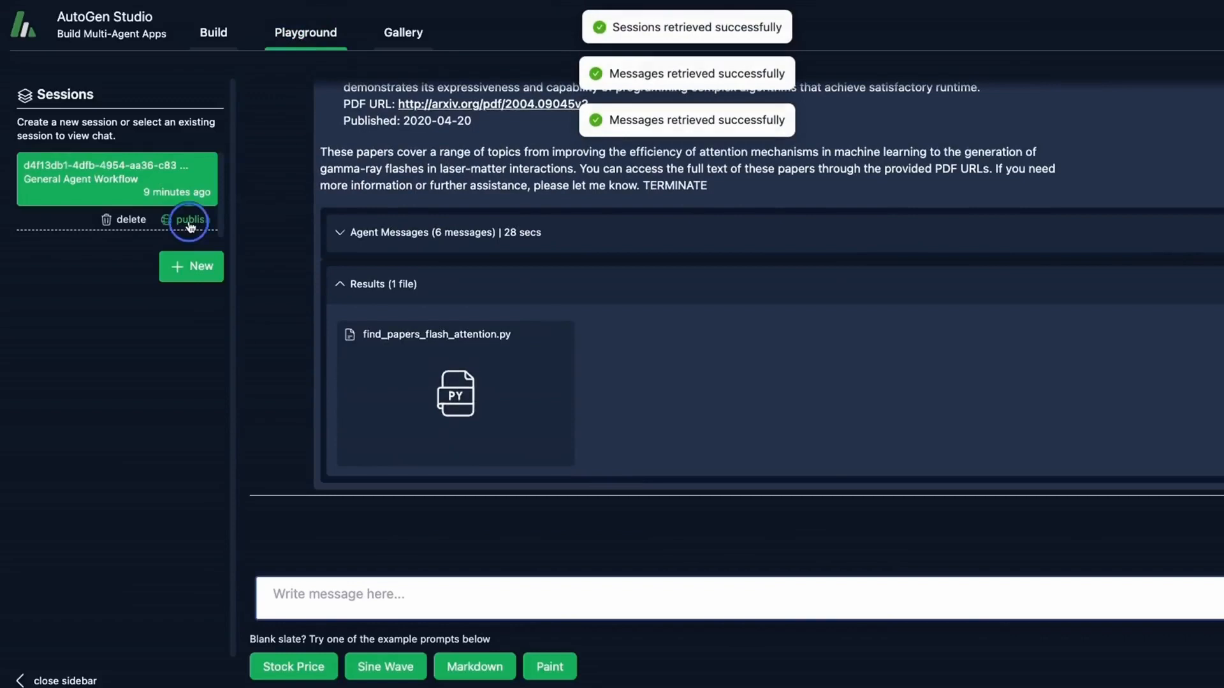
{"action": "left_click", "coordinate": [303, 33]}
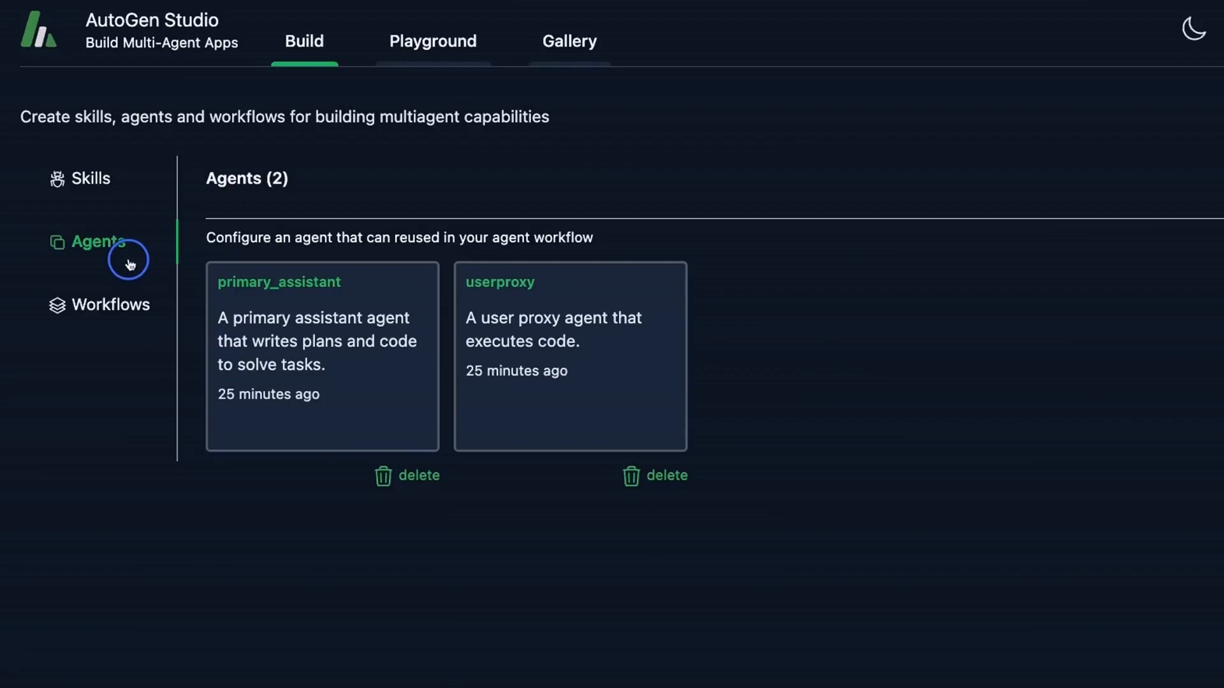
{"action": "mouse_move", "coordinate": [351, 362]}
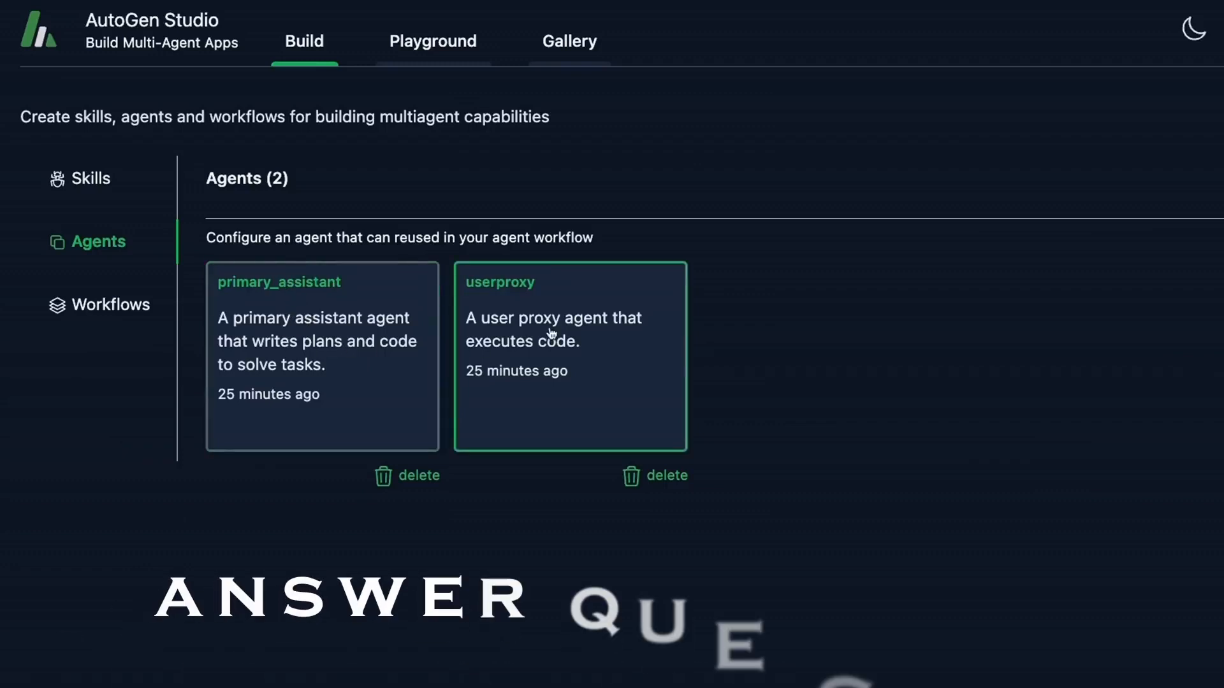
{"action": "mouse_move", "coordinate": [295, 341]}
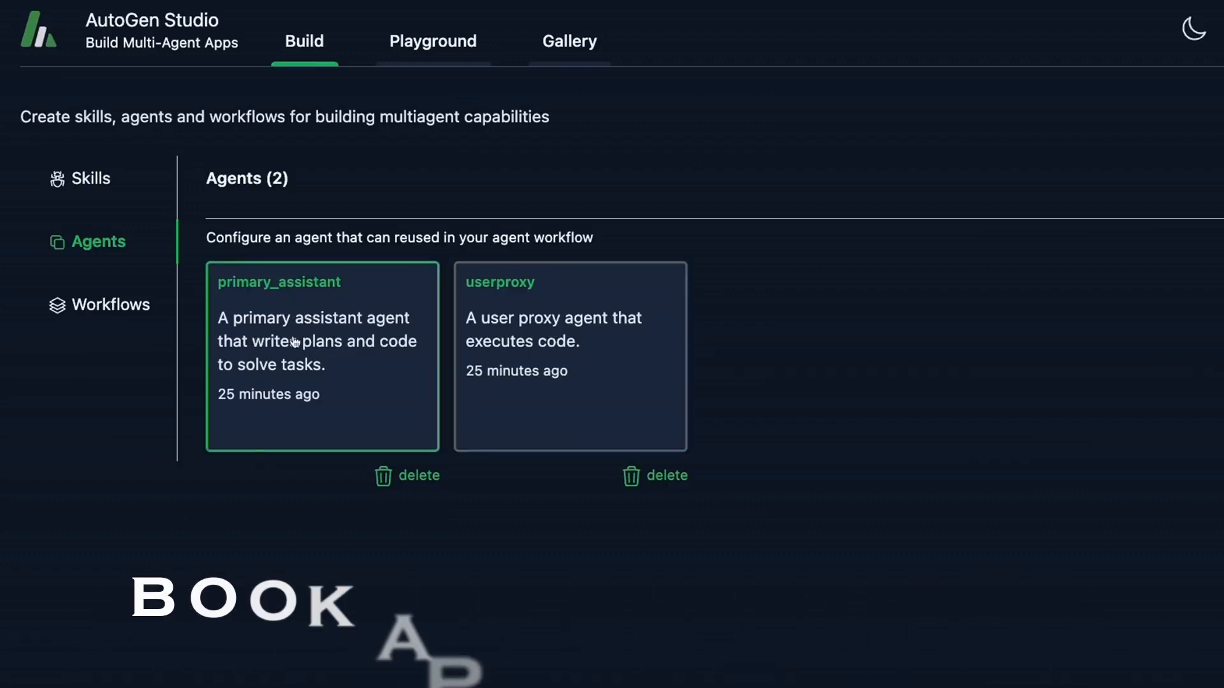
Step: Open the primary_assistant agent card to view its configuration
{"action": "left_click", "coordinate": [322, 355]}
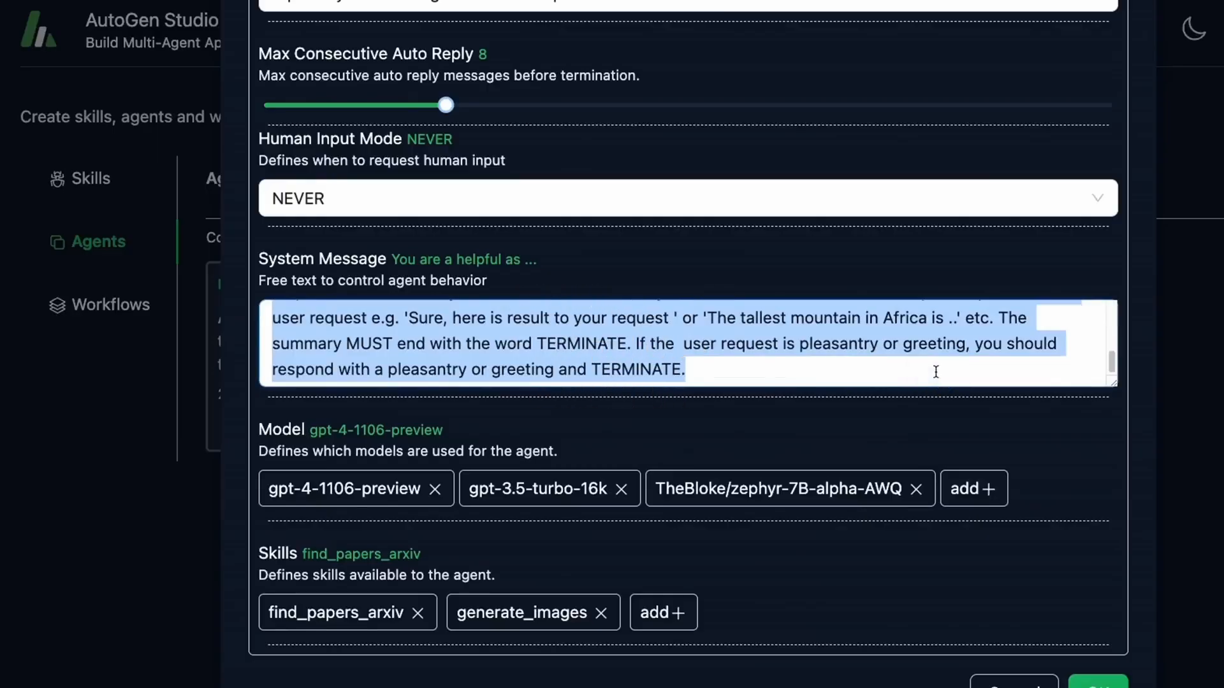
{"action": "mouse_move", "coordinate": [415, 452]}
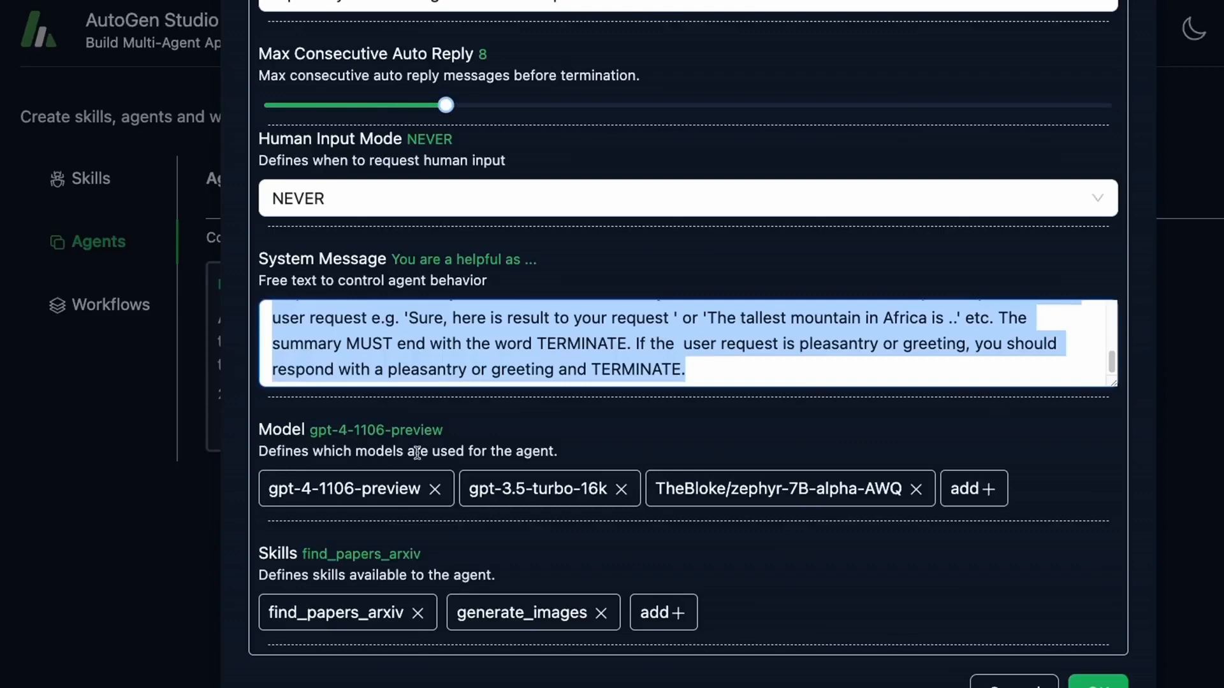
{"action": "left_click", "coordinate": [81, 169]}
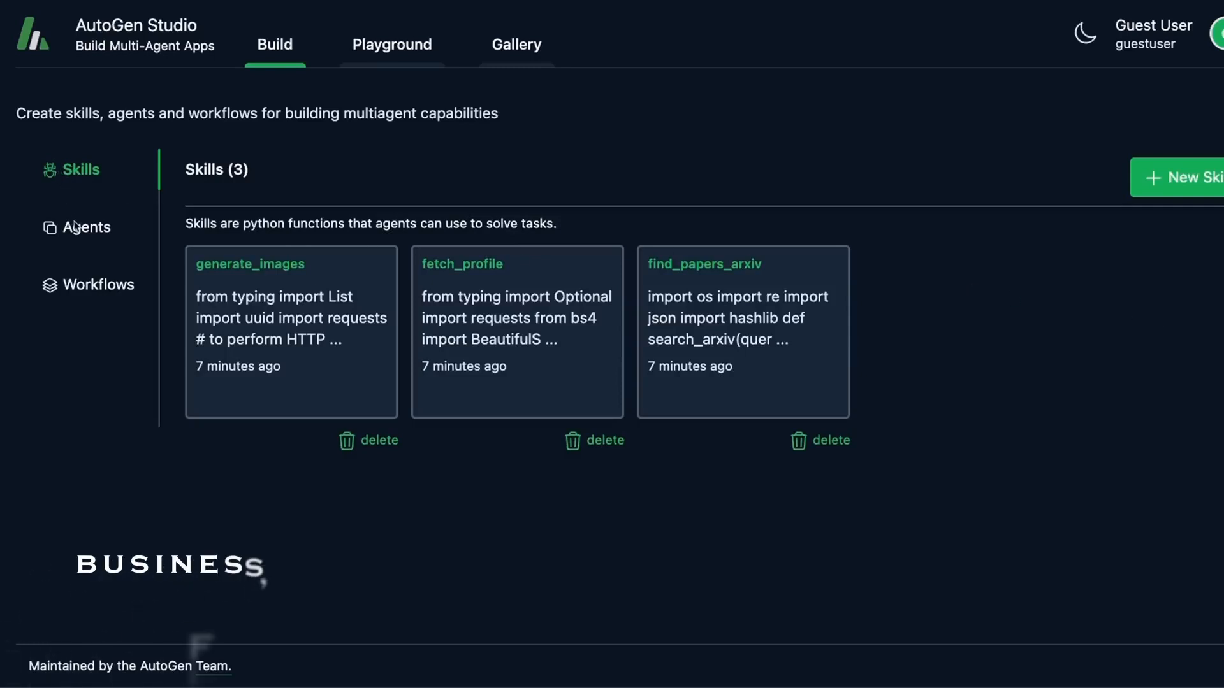
{"action": "left_click", "coordinate": [100, 285]}
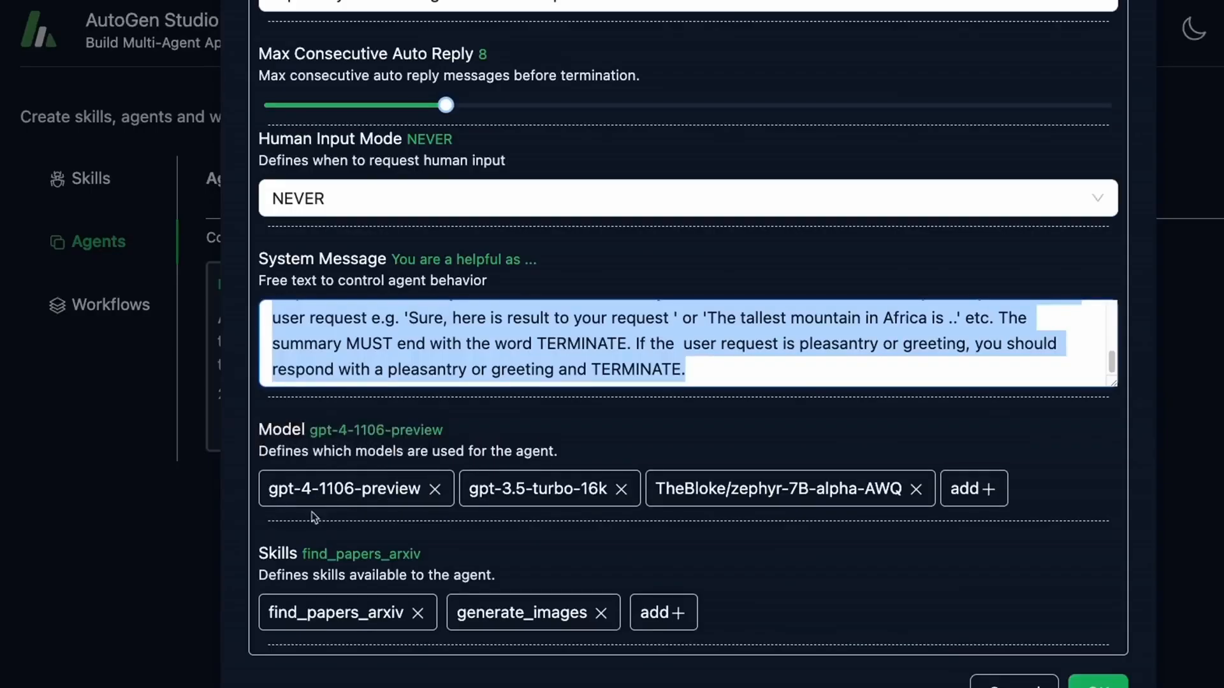
{"action": "mouse_move", "coordinate": [539, 488]}
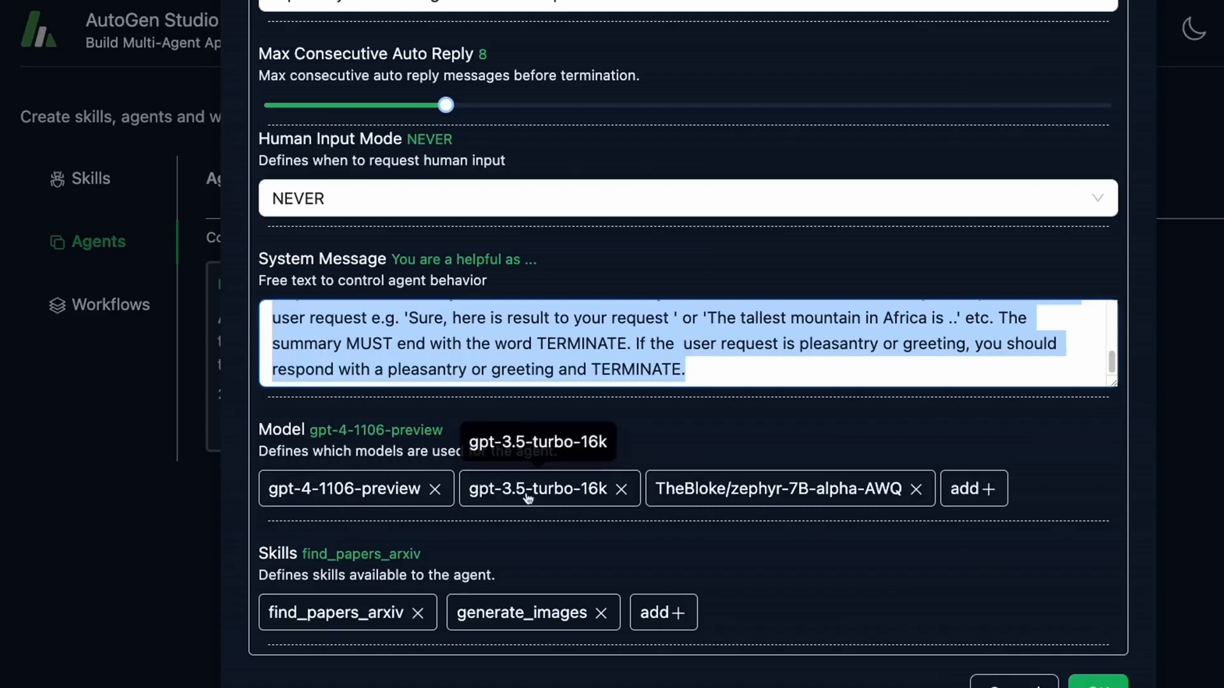
{"action": "mouse_move", "coordinate": [838, 521]}
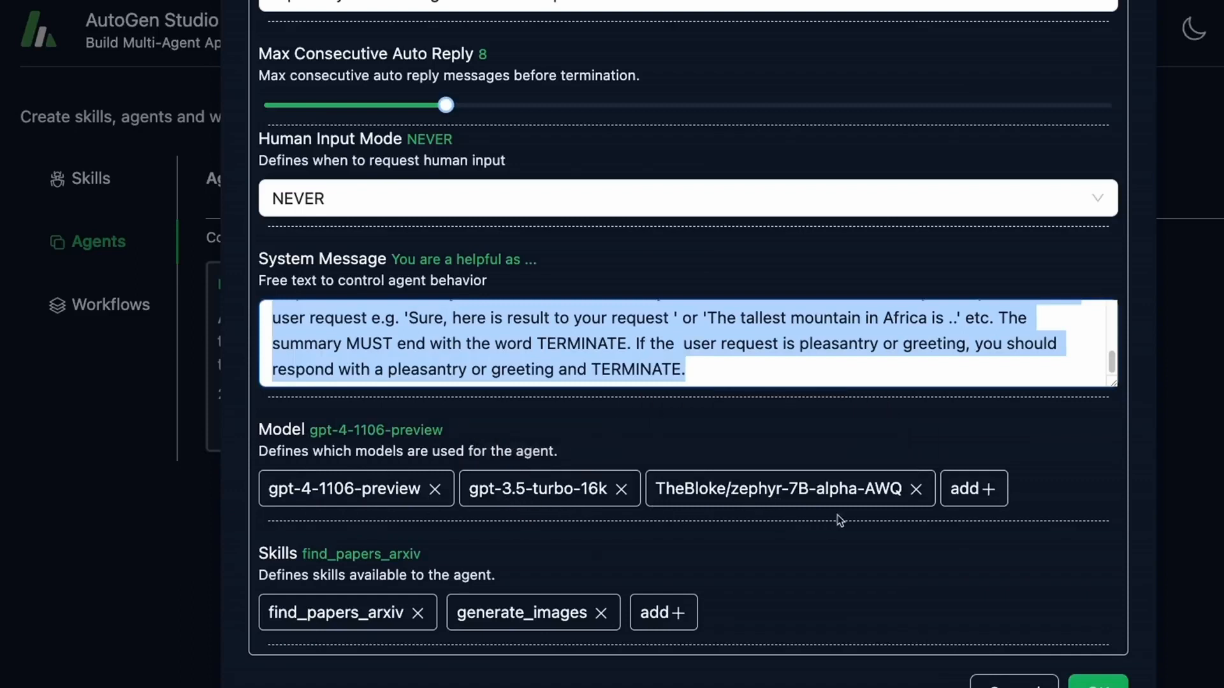
{"action": "left_click", "coordinate": [521, 612]}
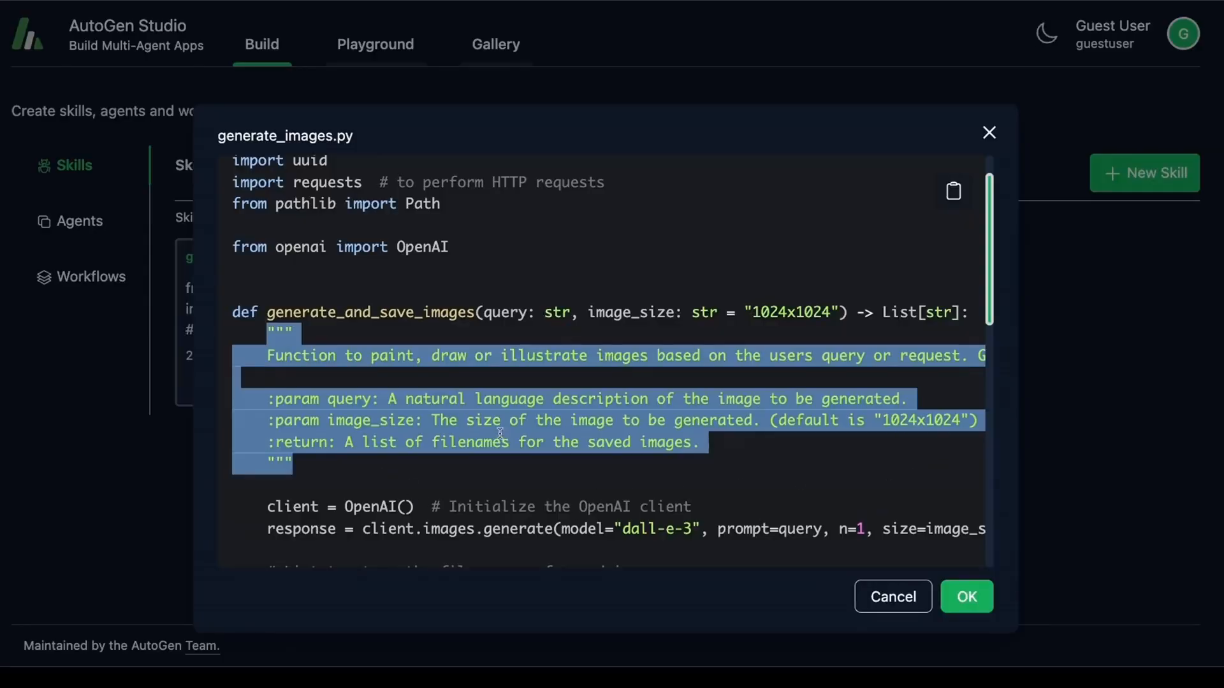
{"action": "mouse_move", "coordinate": [476, 406]}
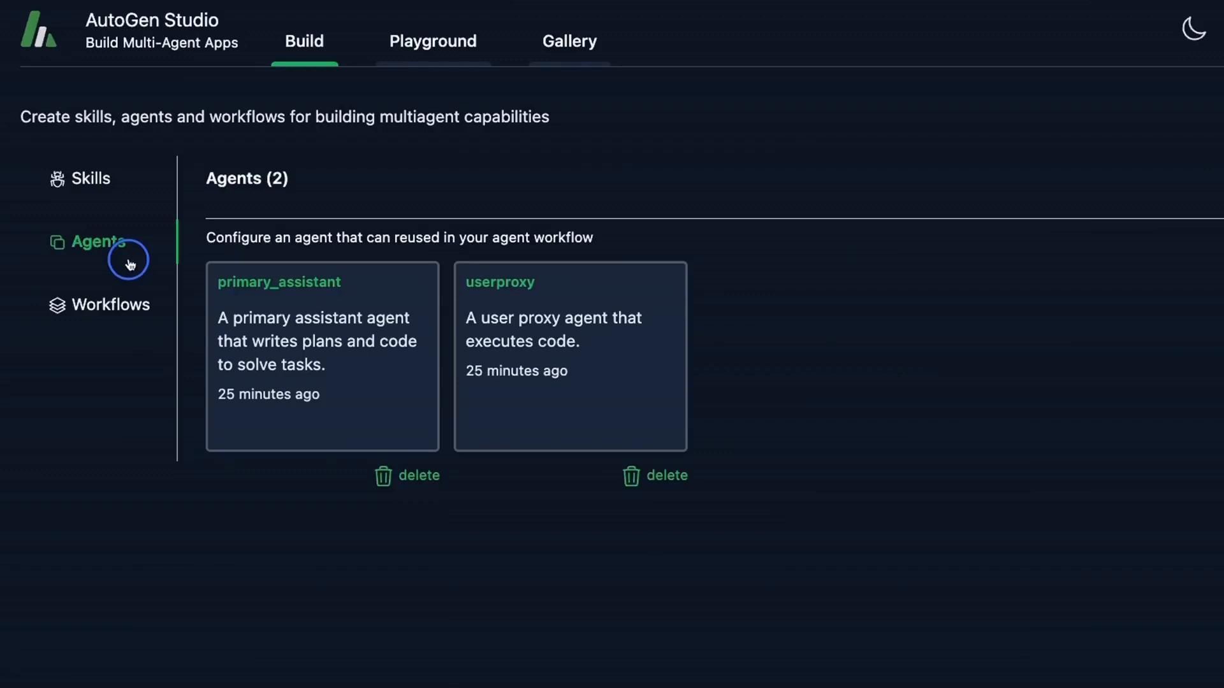
{"action": "mouse_move", "coordinate": [353, 365]}
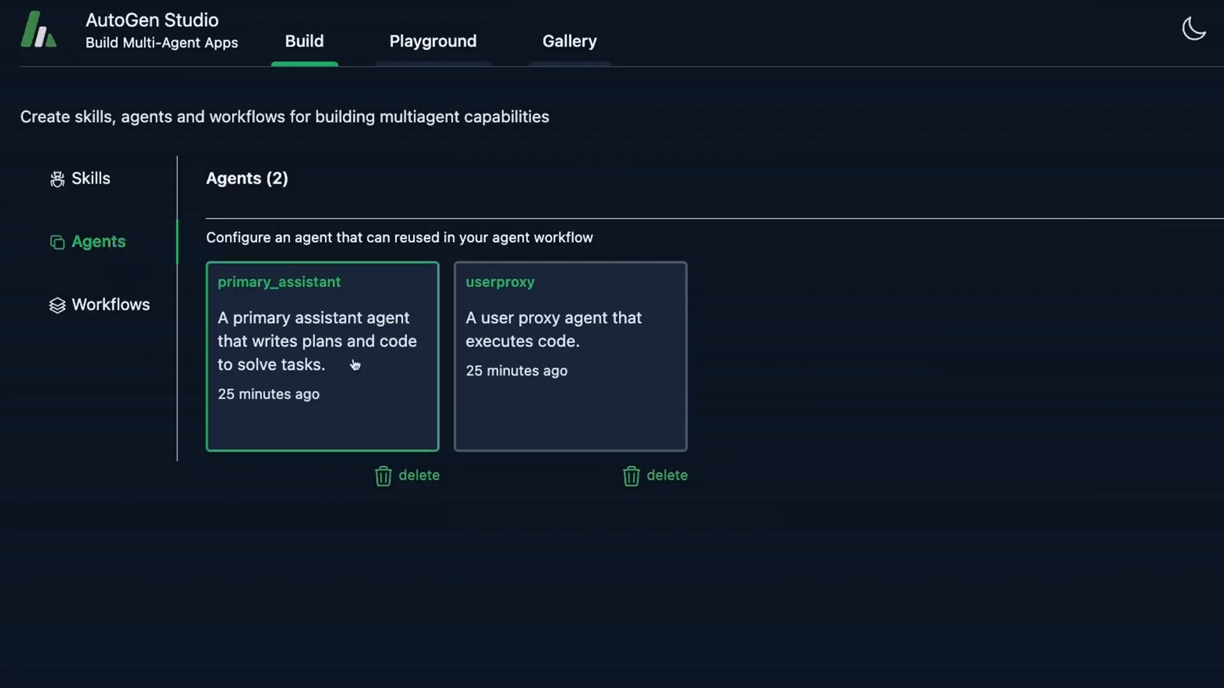
{"action": "mouse_move", "coordinate": [299, 320]}
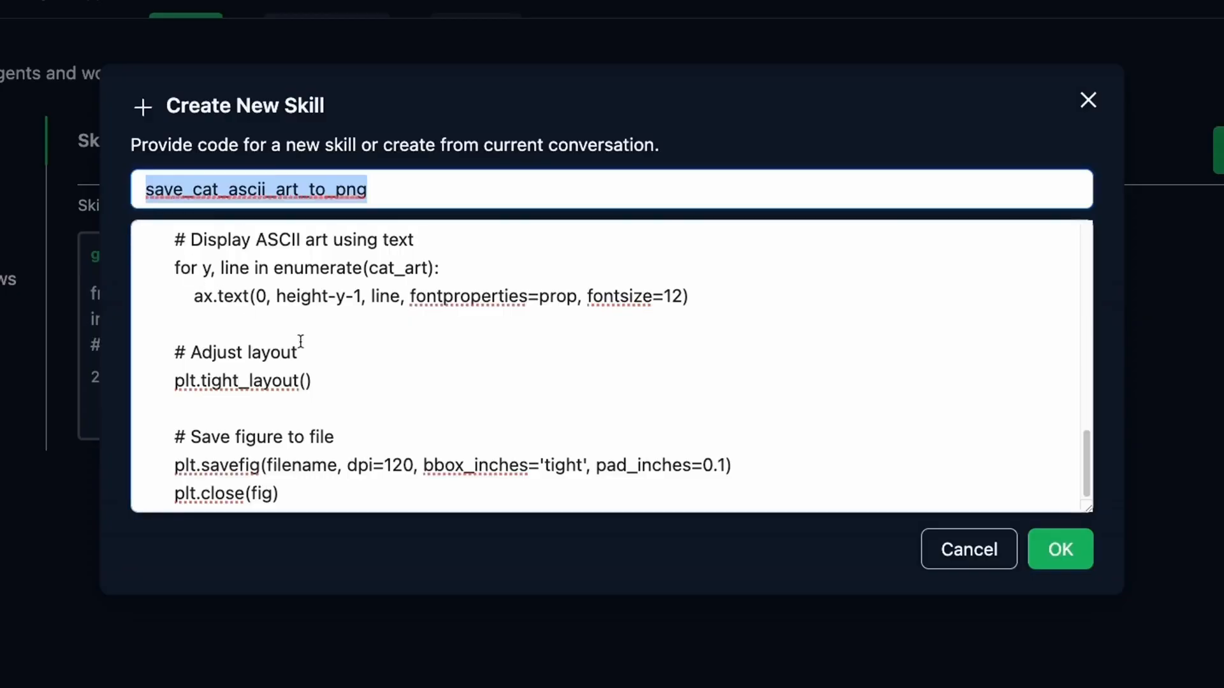
Step: Scroll up to the Build Agents list with primary_assistant and userproxy
{"action": "scroll", "scroll_direction": "up", "scroll_amount": 3}
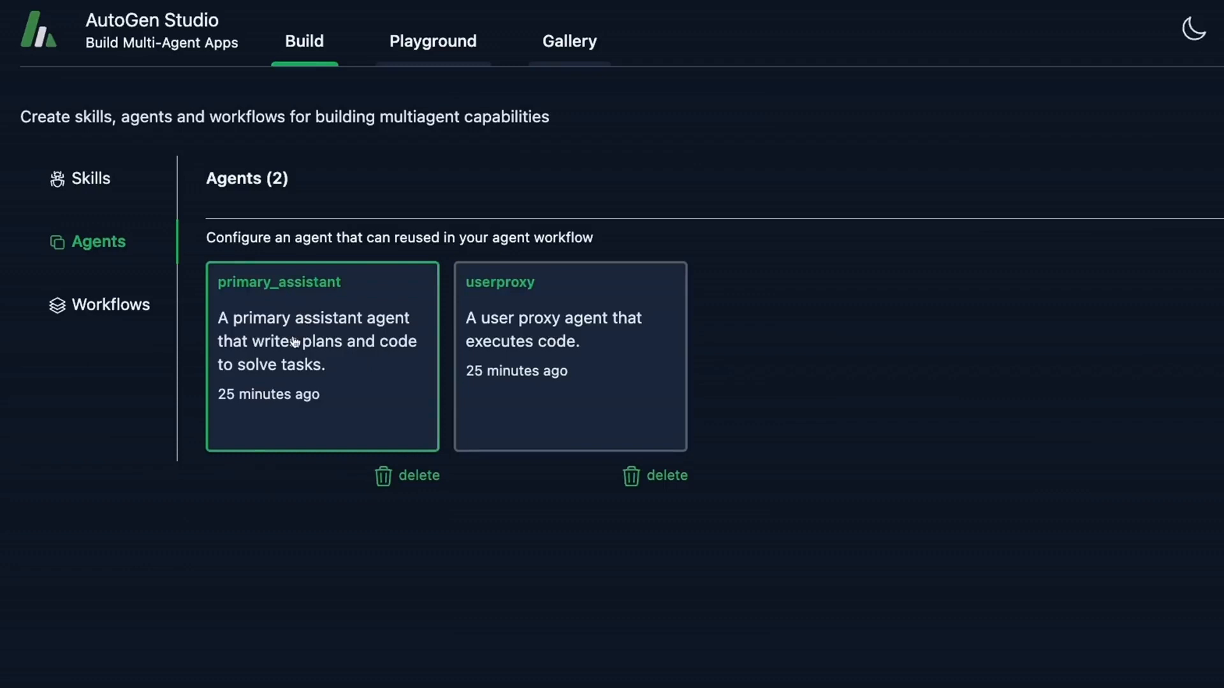
Step: Browse primary_assistant's settings, then list the General, Travel and Visualization workflows
{"action": "left_click", "coordinate": [321, 355]}
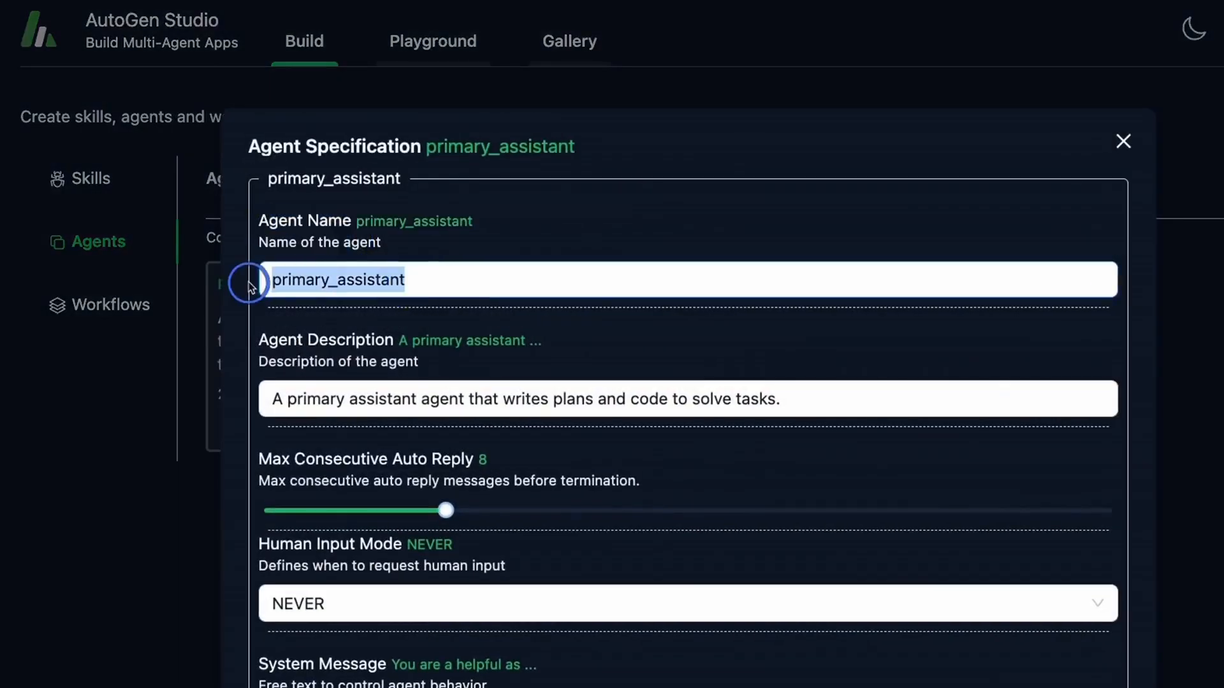
{"action": "scroll", "scroll_direction": "down", "scroll_amount": 3}
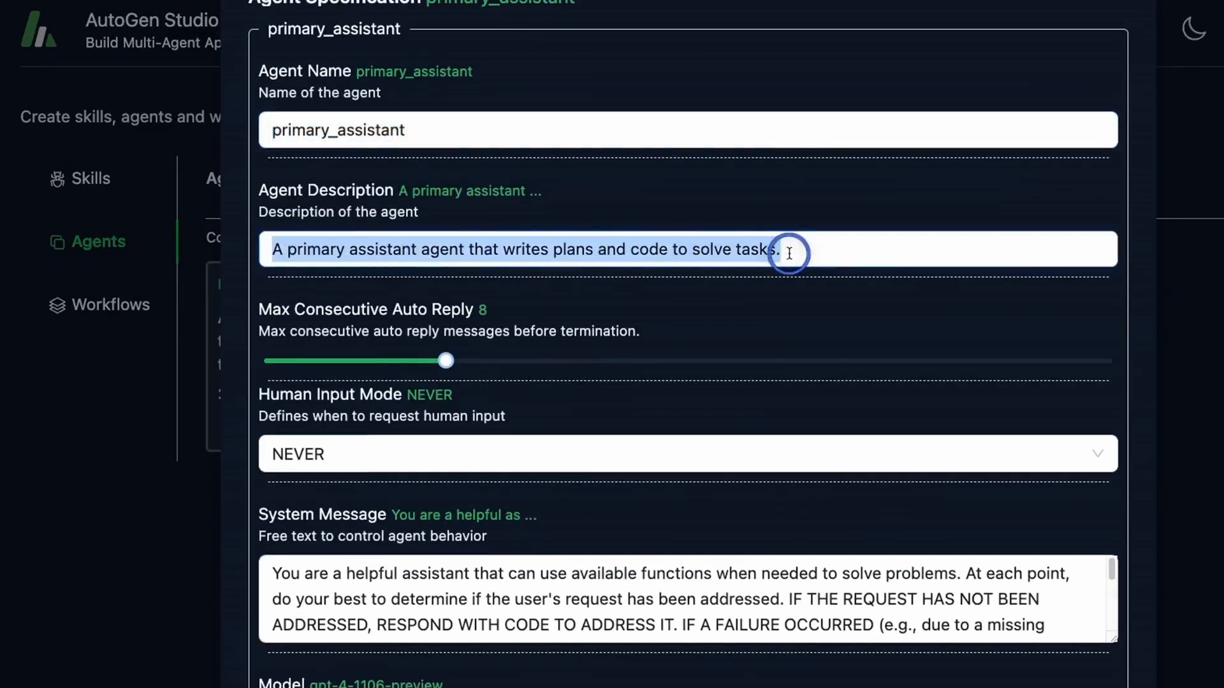
{"action": "scroll", "scroll_direction": "down", "scroll_amount": 3}
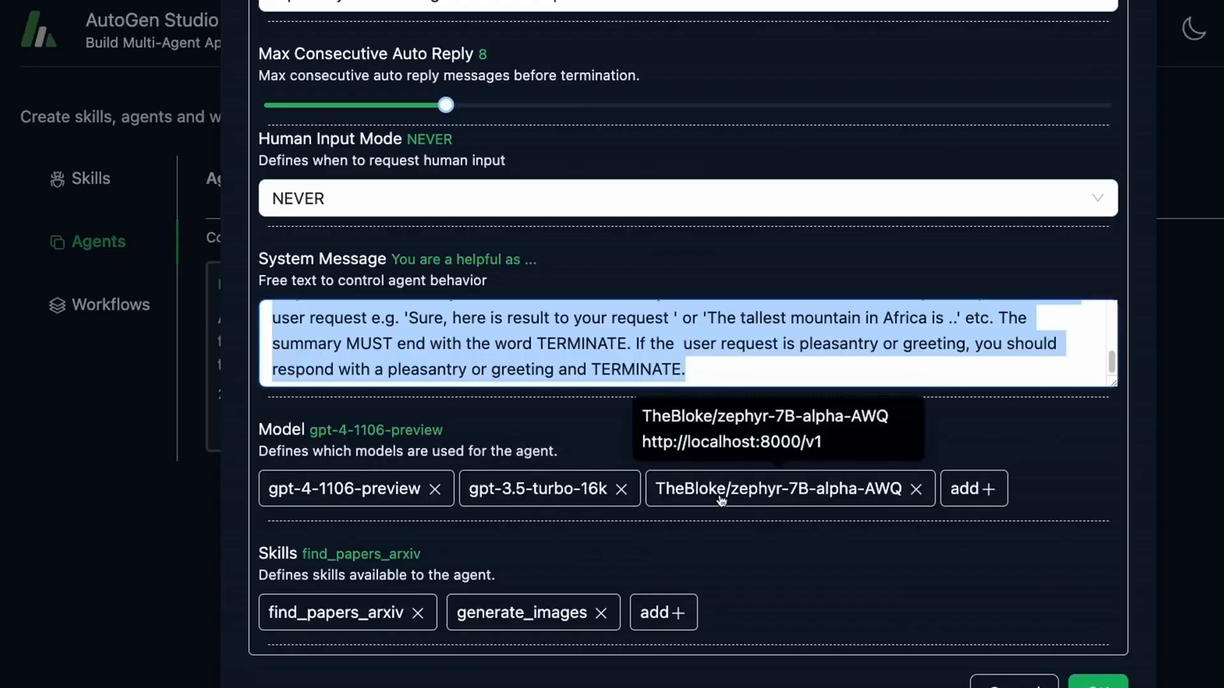
{"action": "mouse_move", "coordinate": [973, 489]}
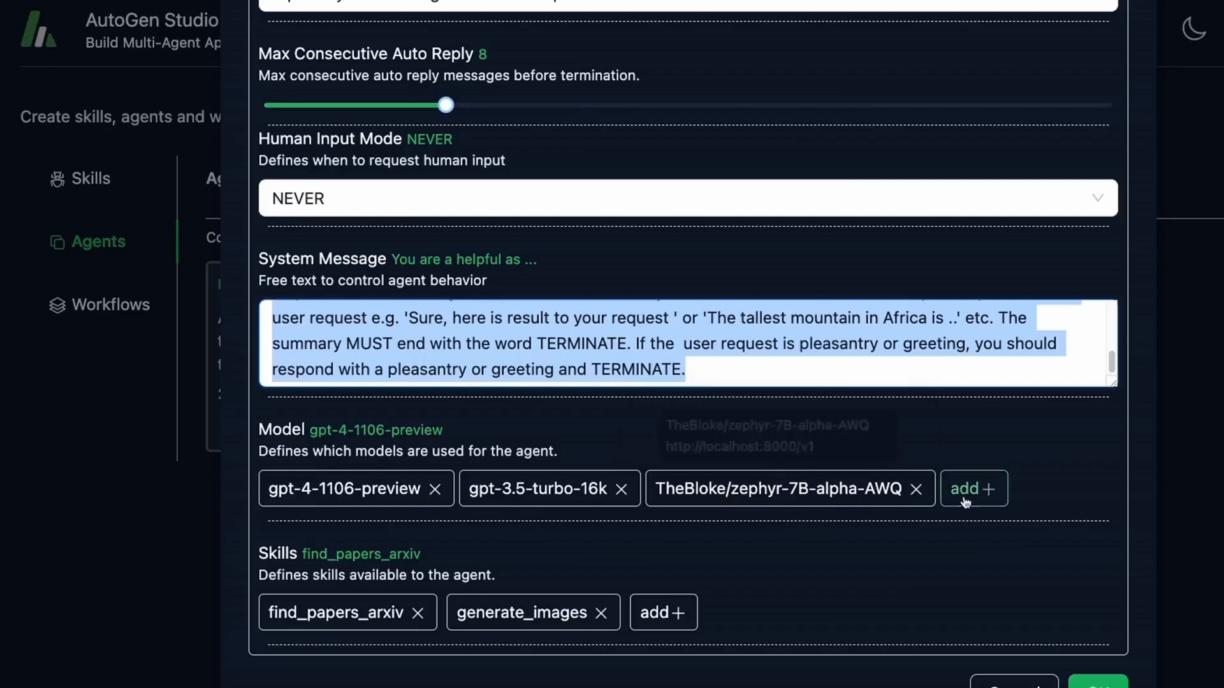
{"action": "mouse_move", "coordinate": [1186, 453]}
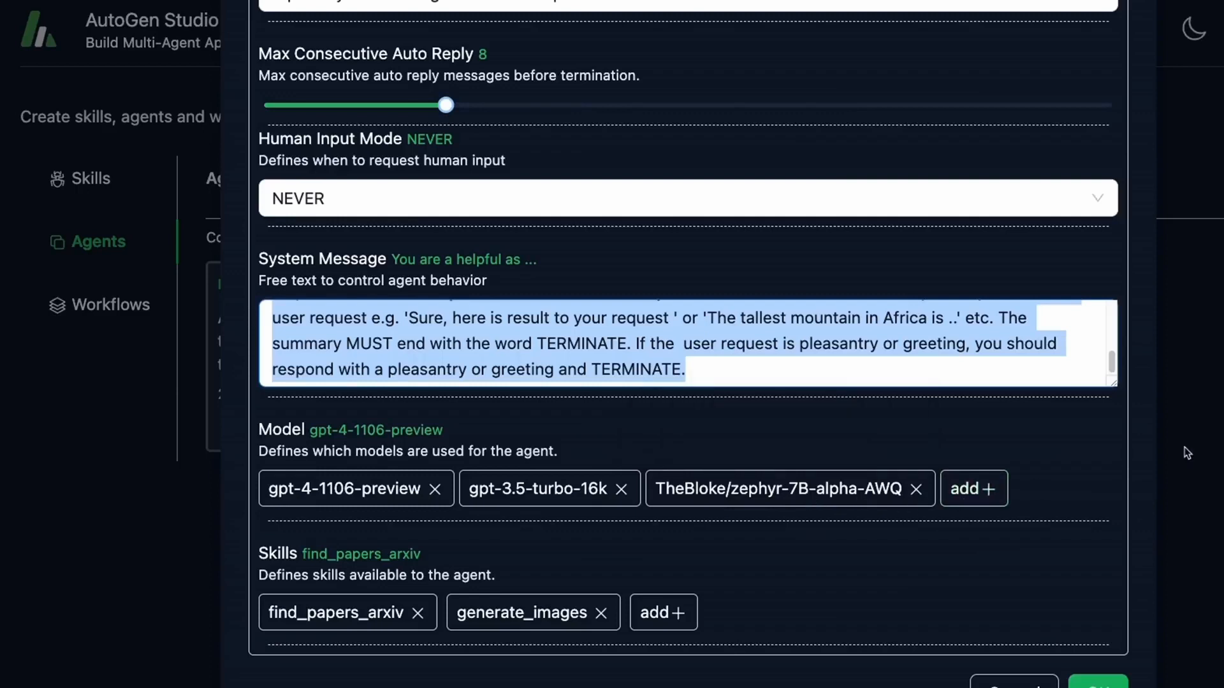
{"action": "left_click", "coordinate": [135, 302]}
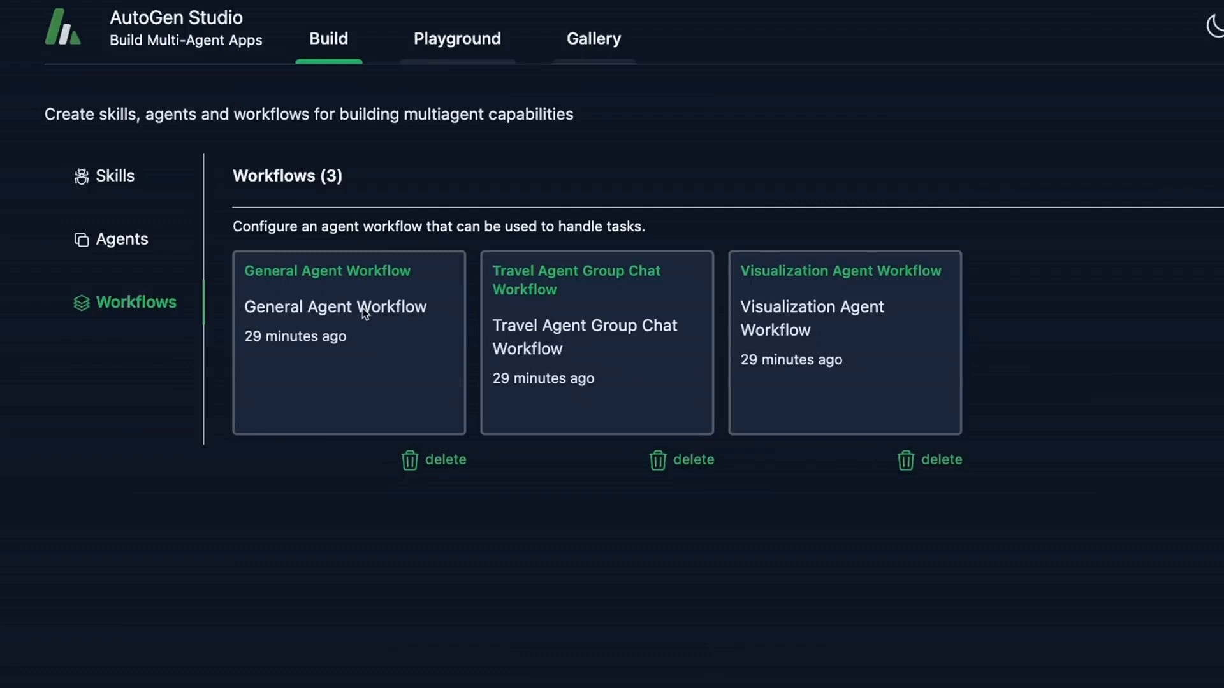
Step: Open the General Agent Workflow and its primary_assistant agent specification
{"action": "left_click", "coordinate": [335, 306]}
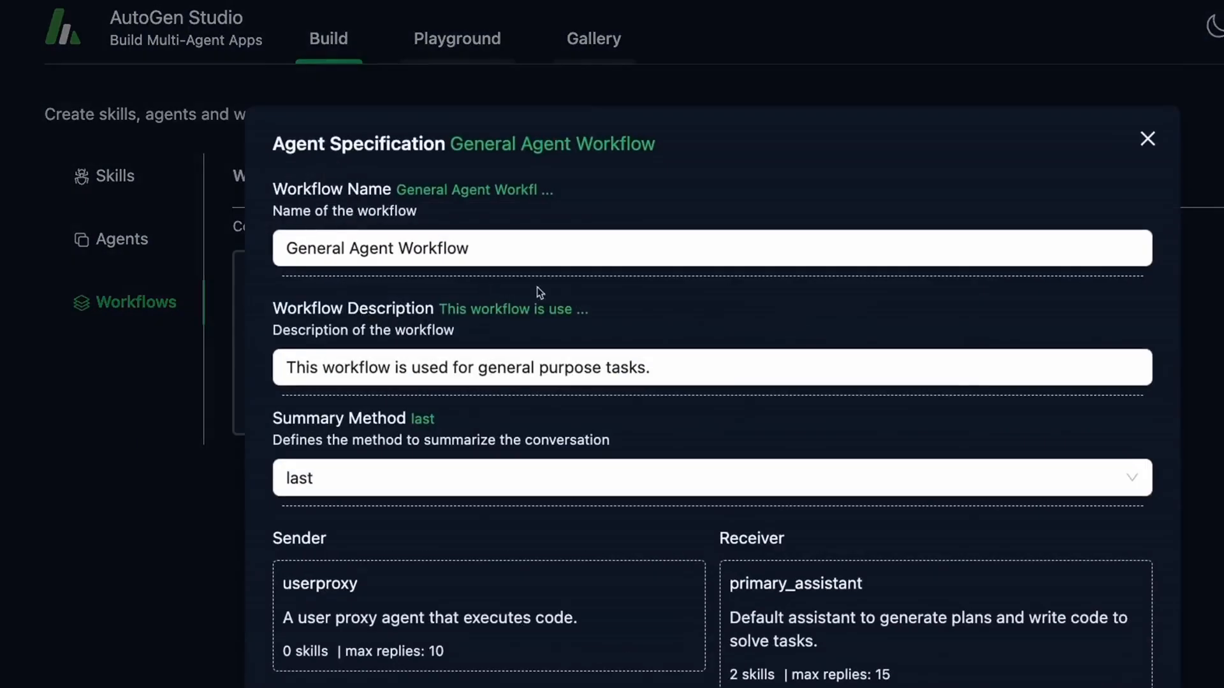
{"action": "double_click", "coordinate": [343, 211]}
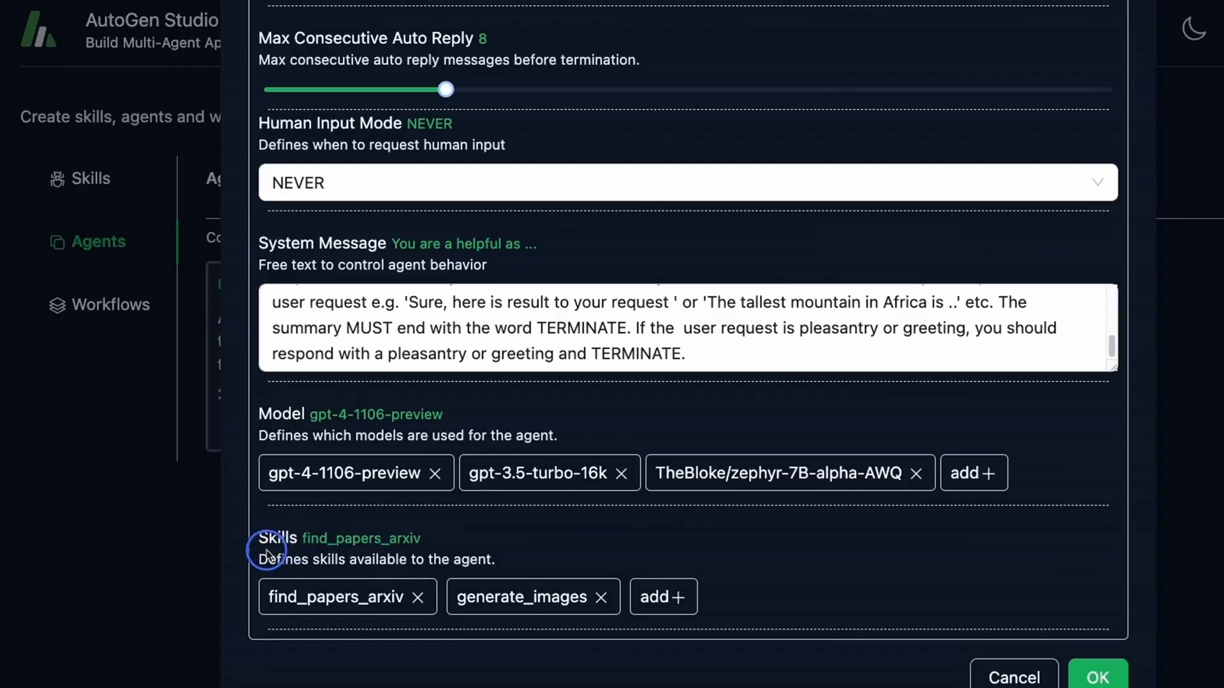
{"action": "mouse_move", "coordinate": [279, 605]}
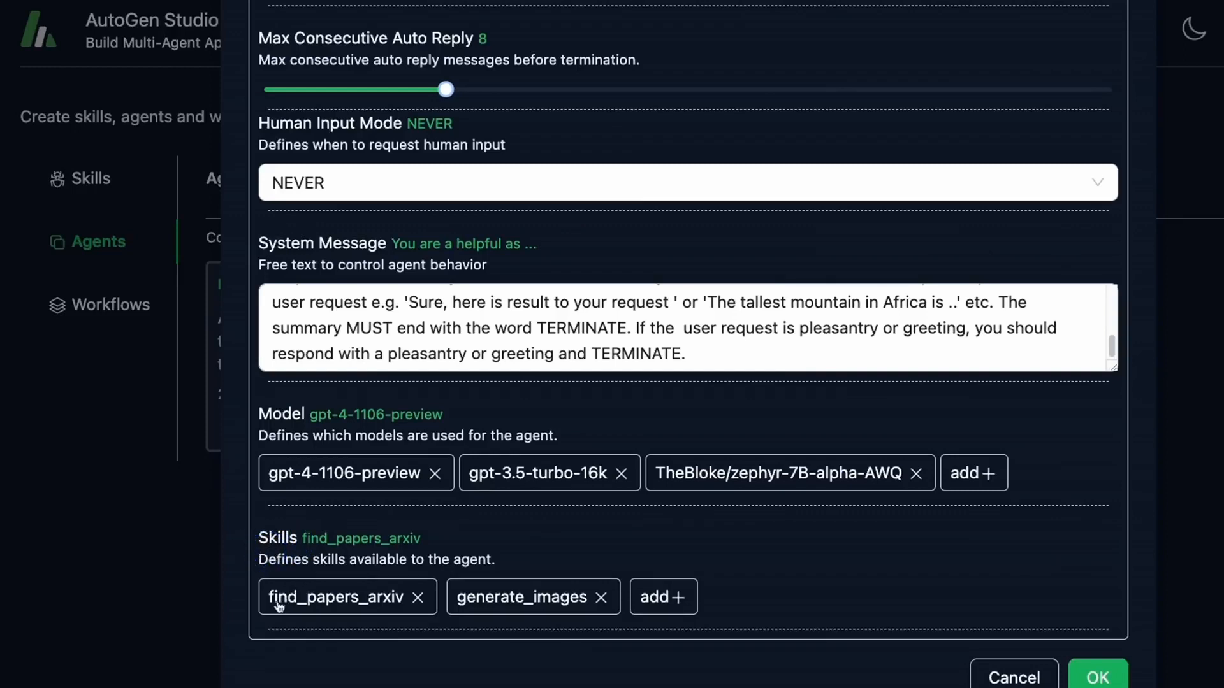
{"action": "mouse_move", "coordinate": [417, 611]}
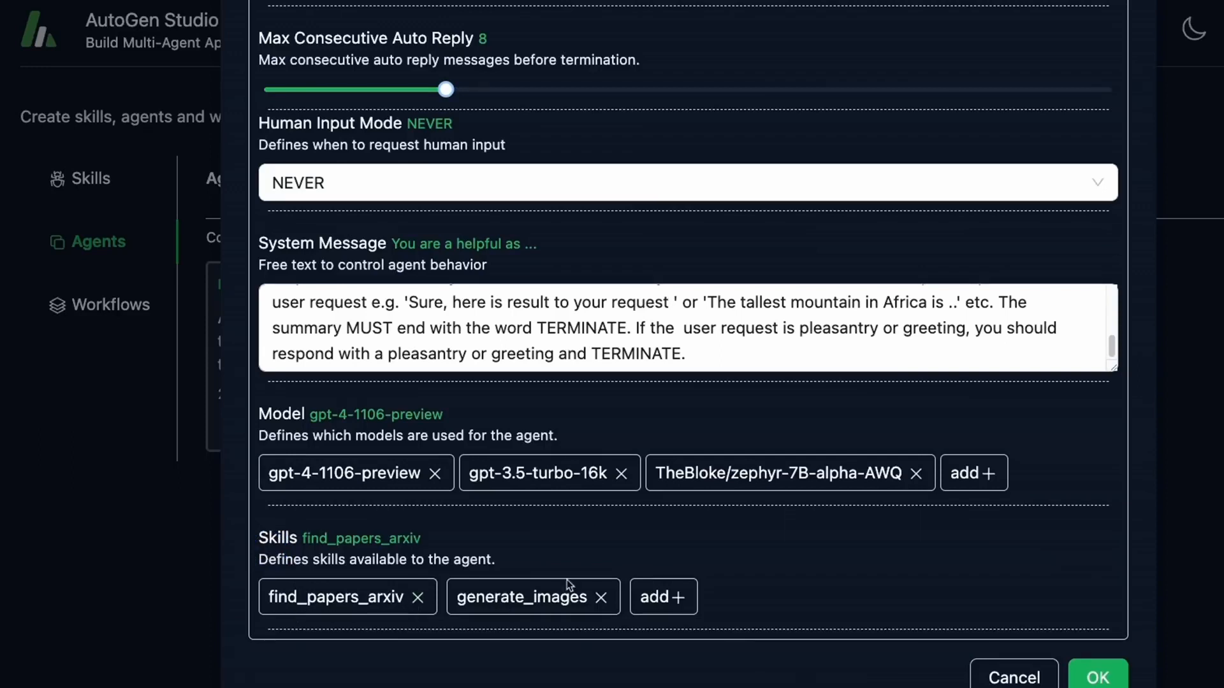
{"action": "mouse_move", "coordinate": [522, 598]}
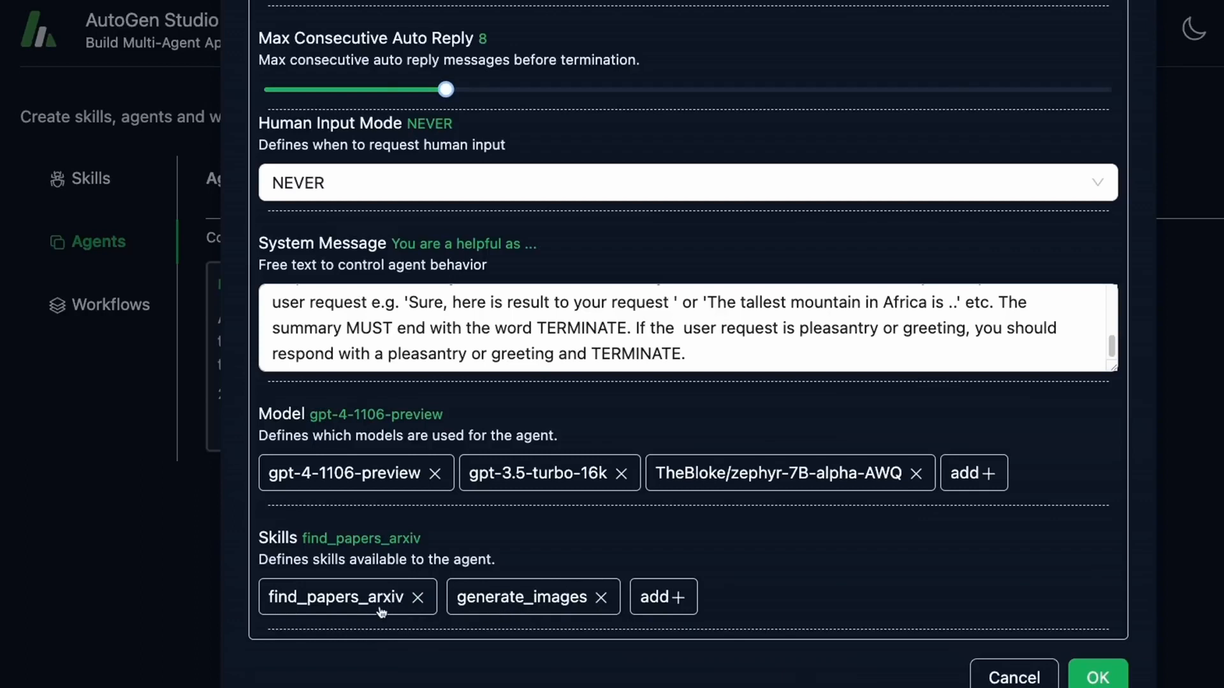
Step: Preview generate_images, remove gpt-3.5-turbo-16k and zephyr-7B models, and close the dialog
{"action": "left_click", "coordinate": [662, 598]}
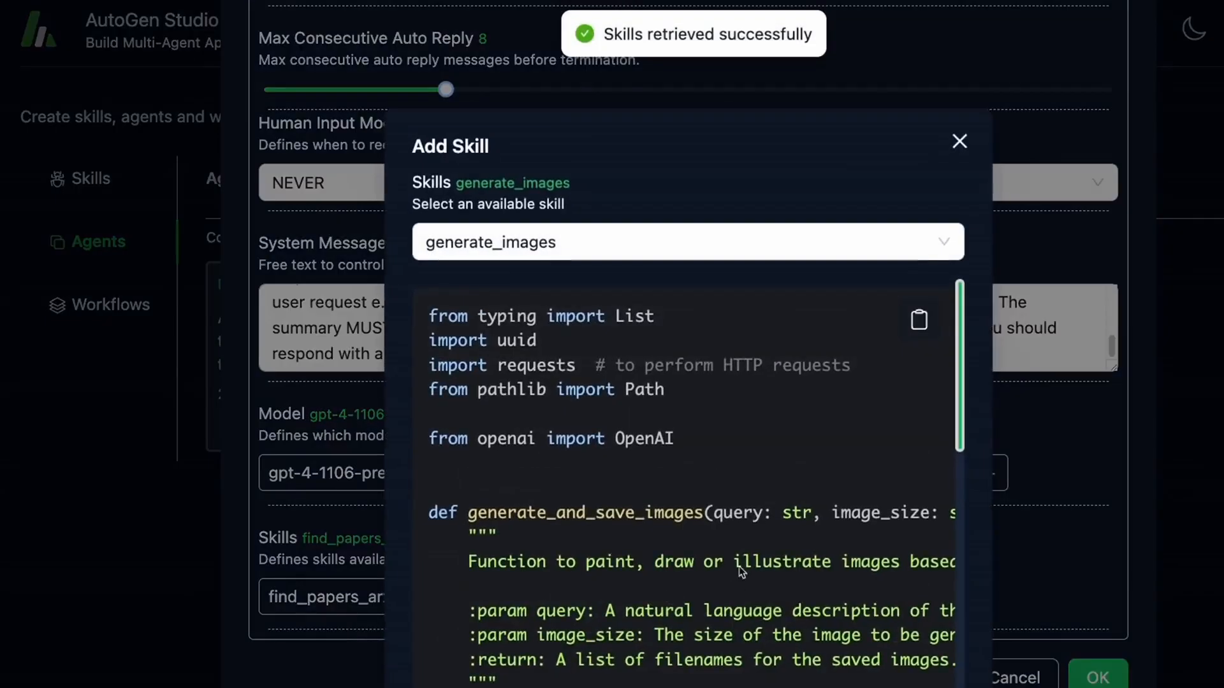
{"action": "scroll", "scroll_direction": "down", "scroll_amount": 3}
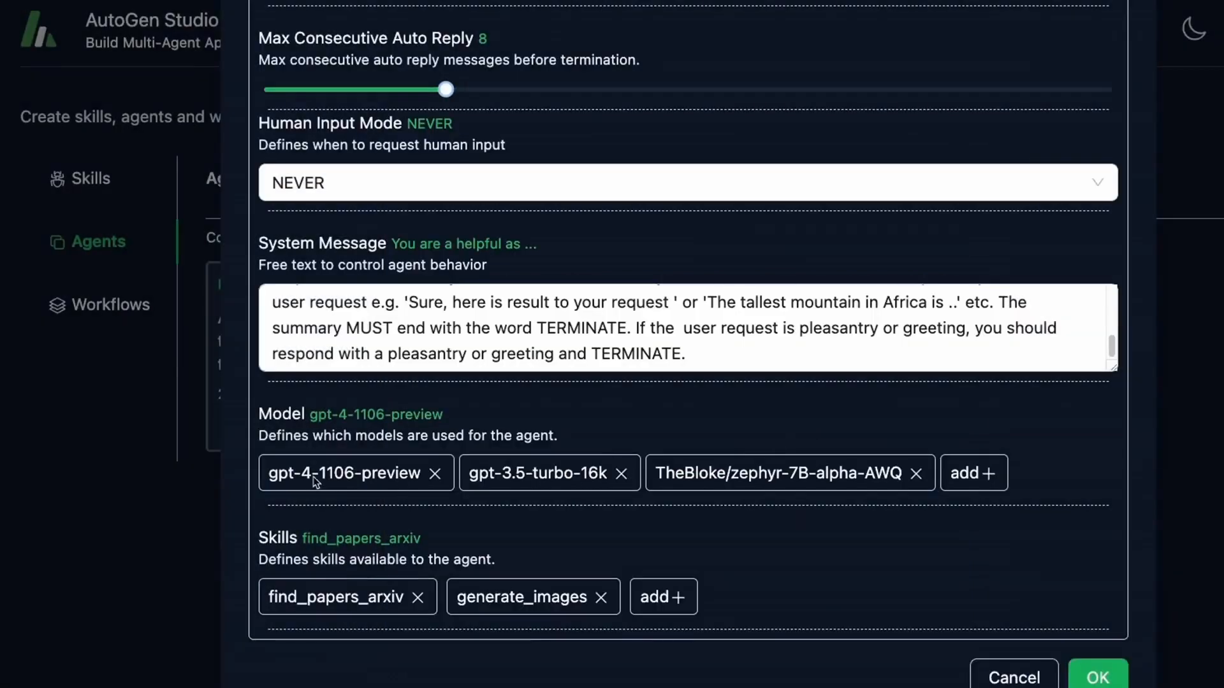
{"action": "left_click", "coordinate": [622, 473]}
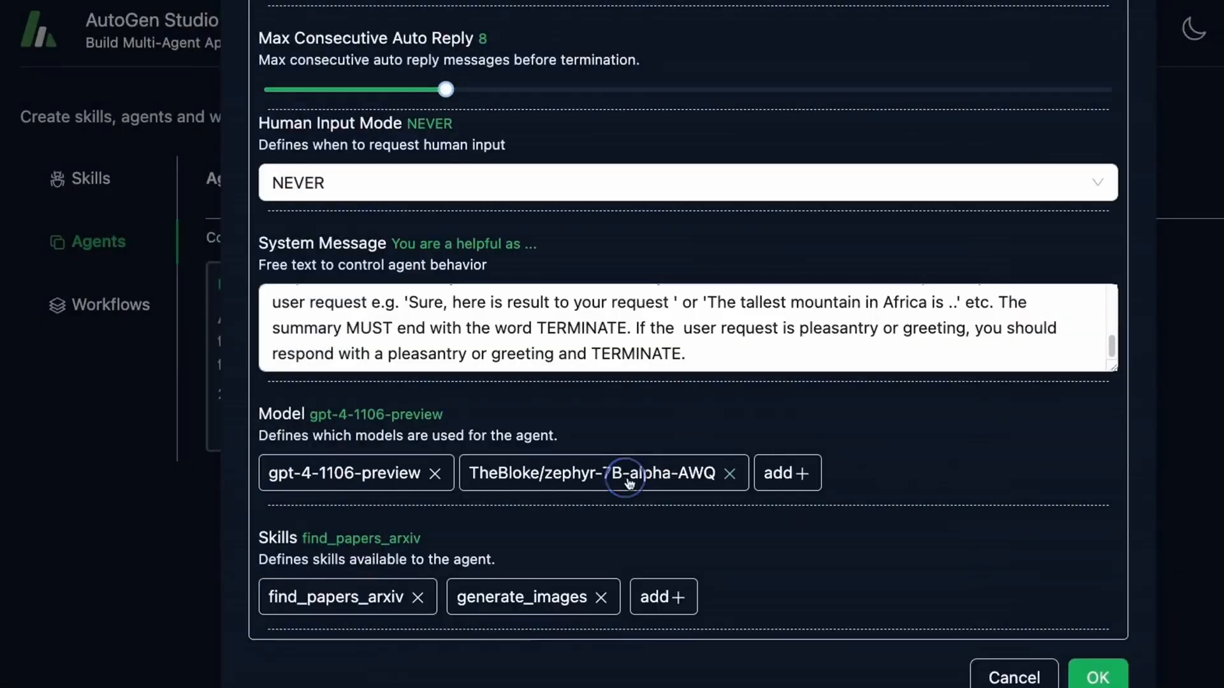
{"action": "left_click", "coordinate": [729, 473]}
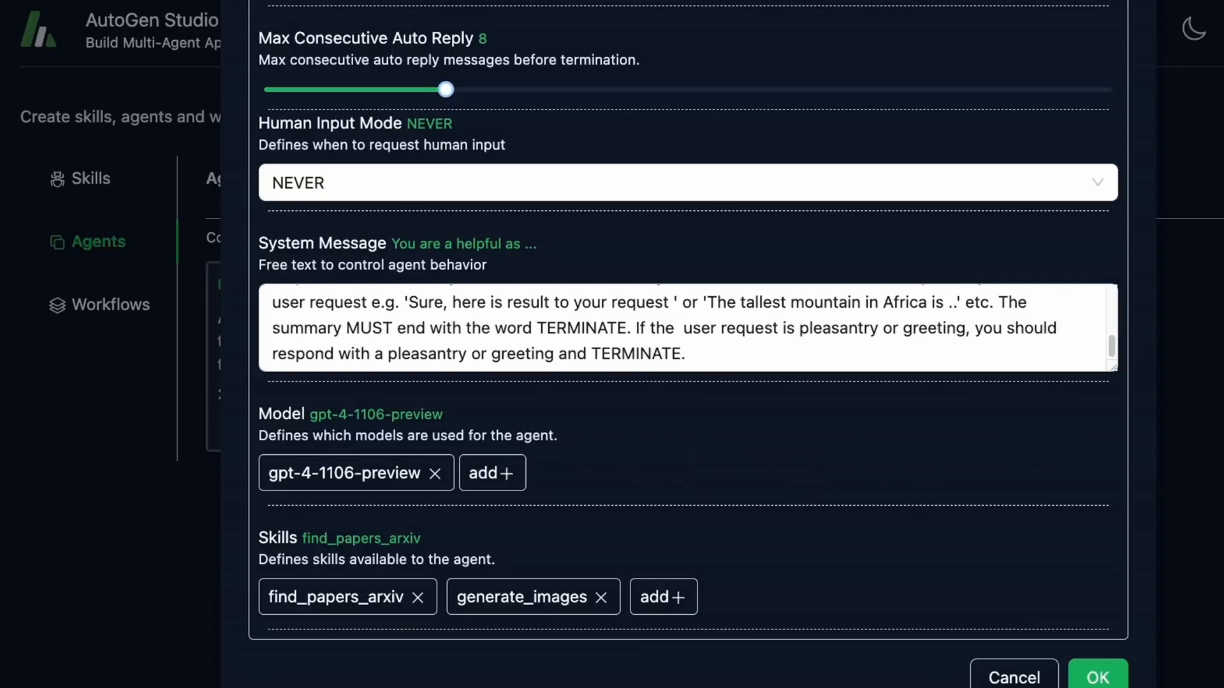
{"action": "left_click", "coordinate": [1096, 677]}
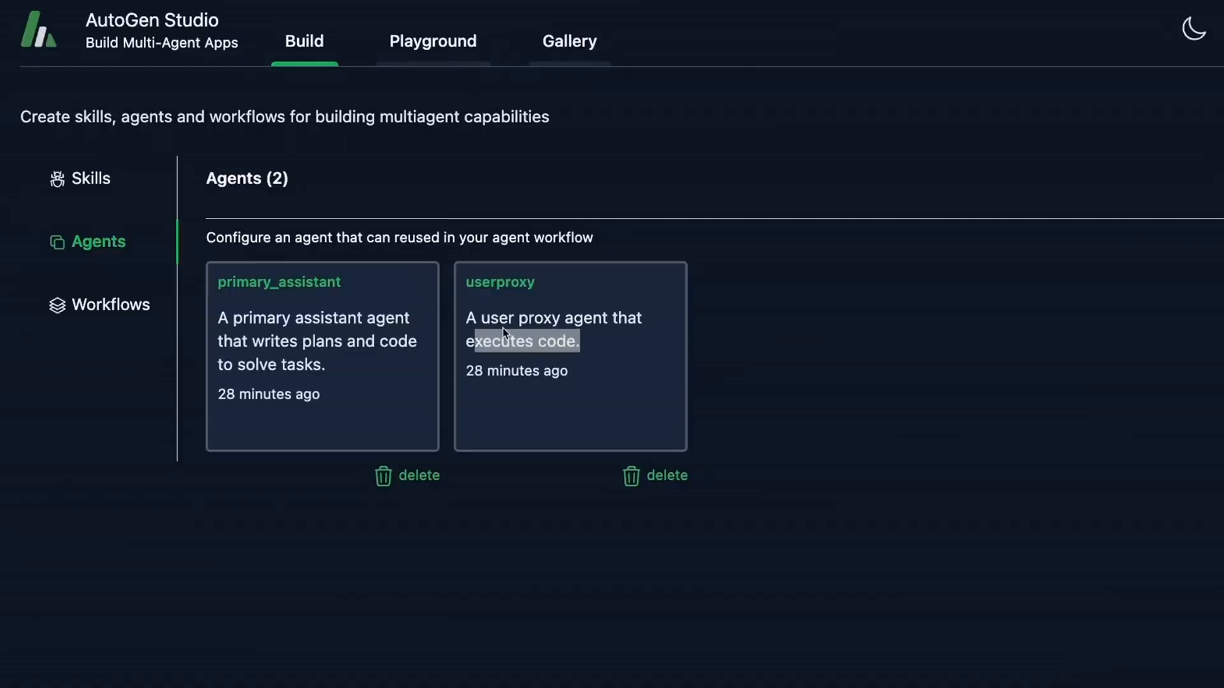
{"action": "mouse_move", "coordinate": [321, 303]}
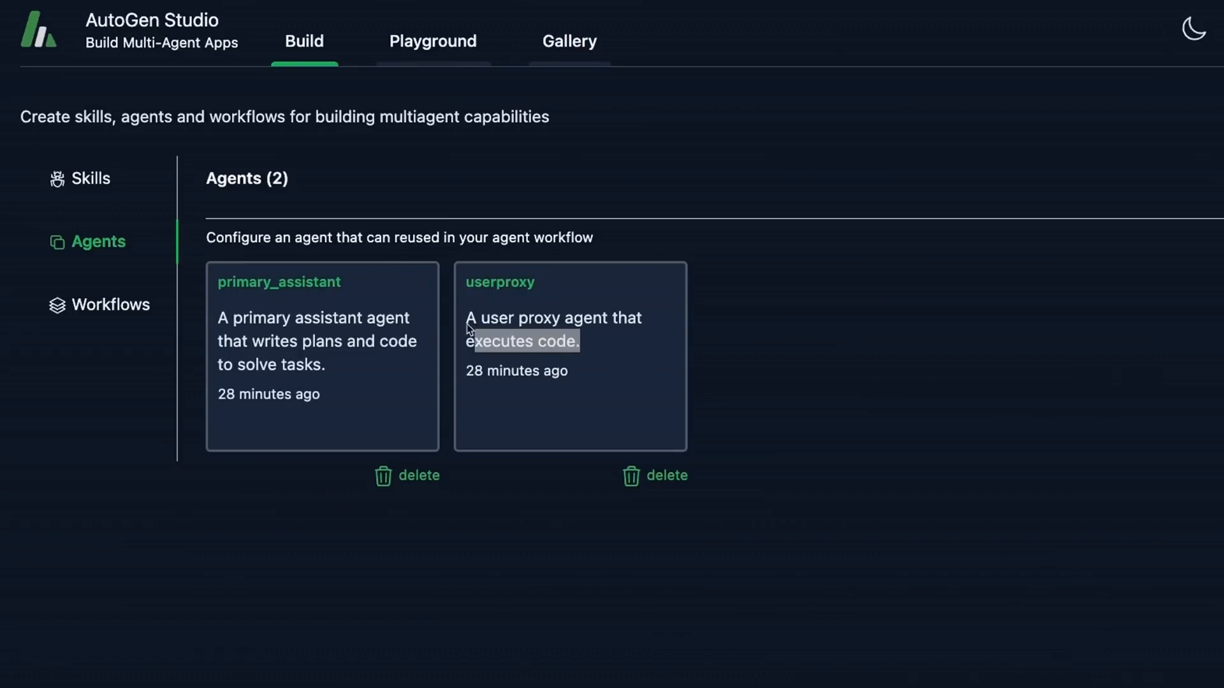
{"action": "mouse_move", "coordinate": [607, 335]}
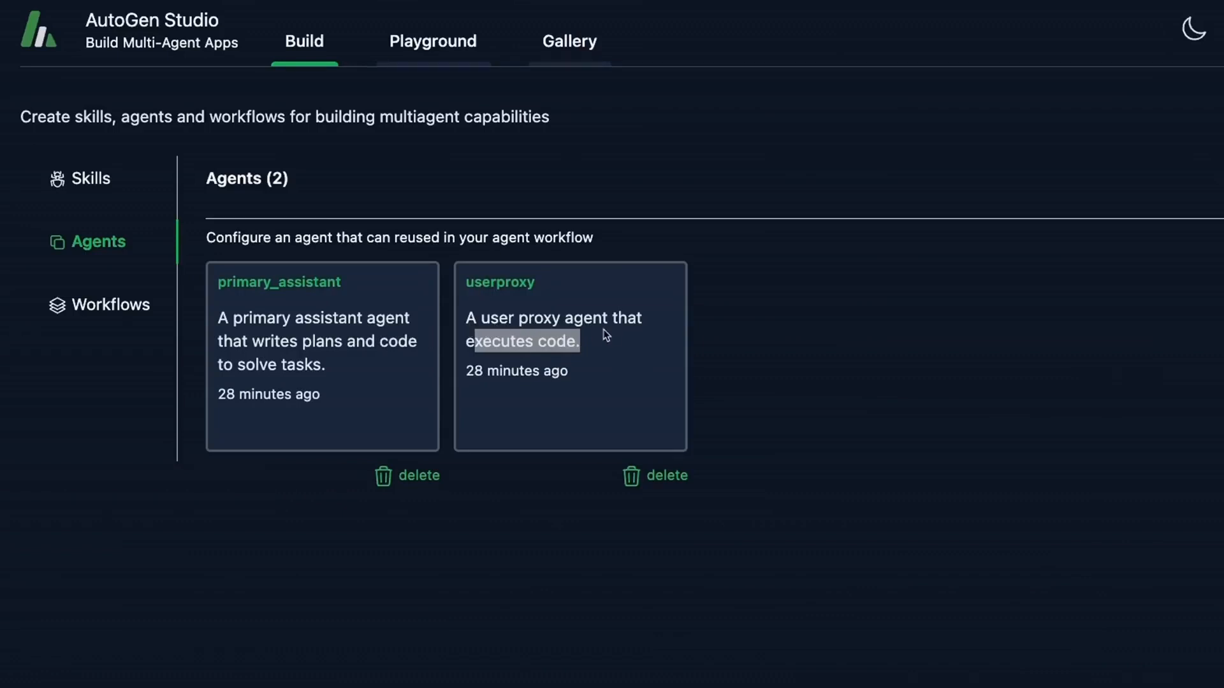
Step: Inspect the userproxy agent's settings, then start a new draft agent prefilled as sample_assistant
{"action": "left_click", "coordinate": [569, 355]}
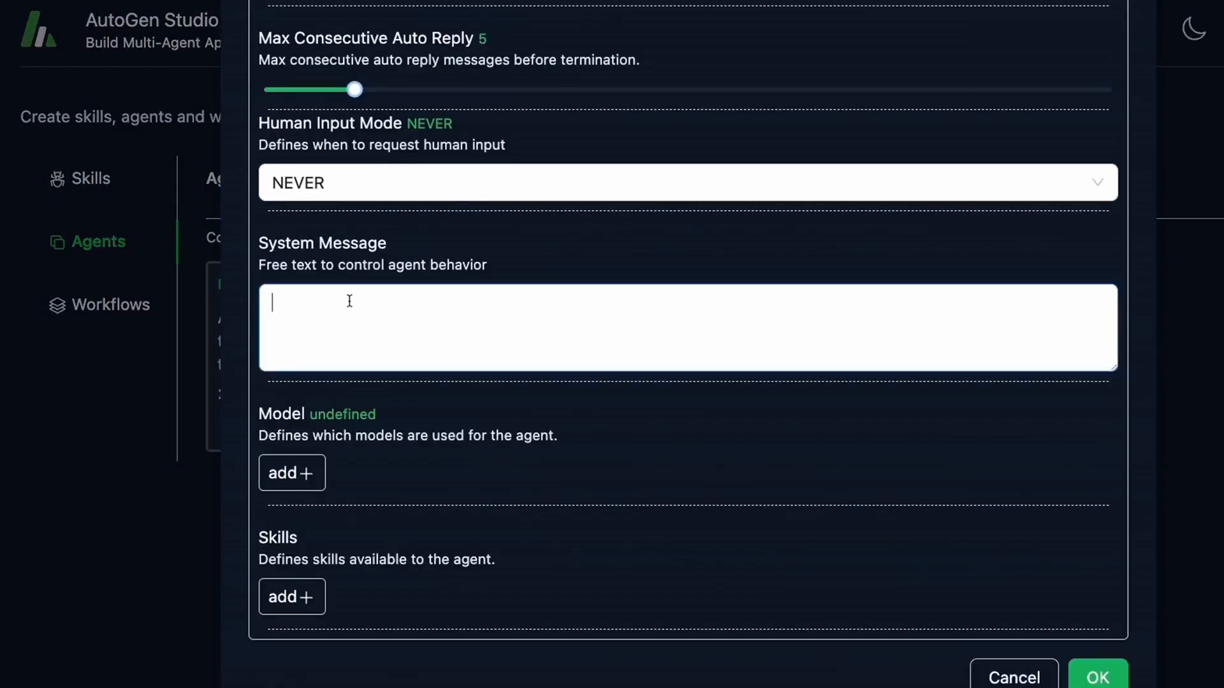
{"action": "mouse_move", "coordinate": [939, 666]}
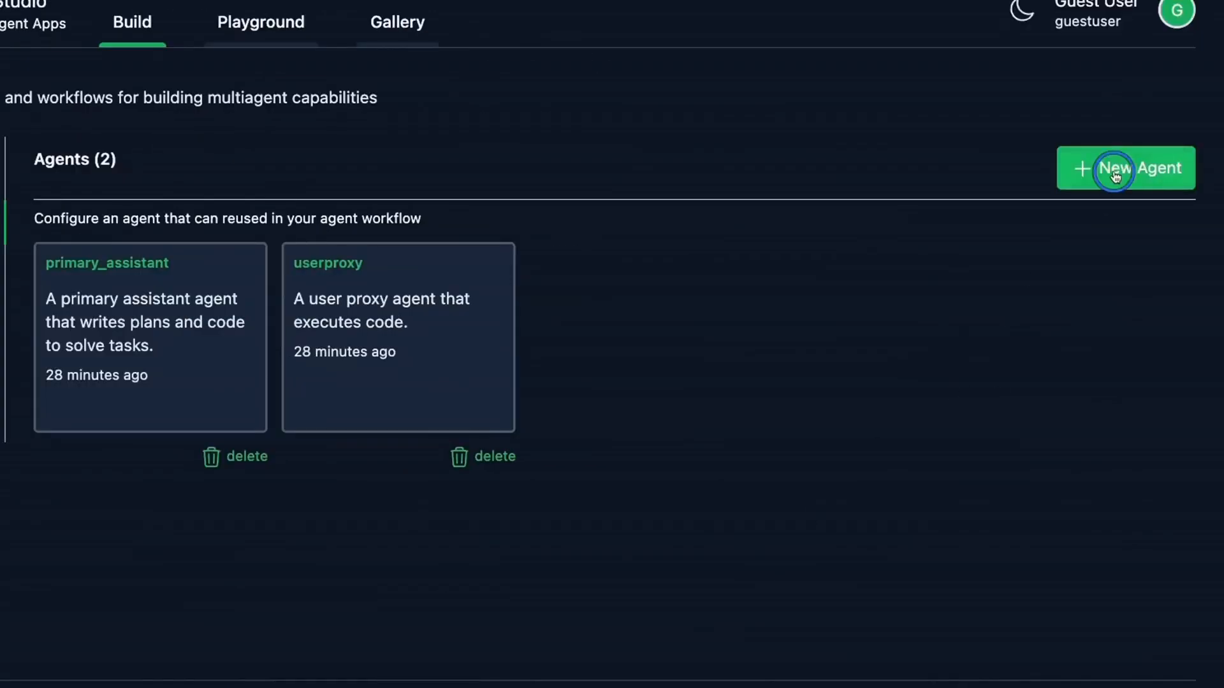
{"action": "left_click", "coordinate": [1126, 168]}
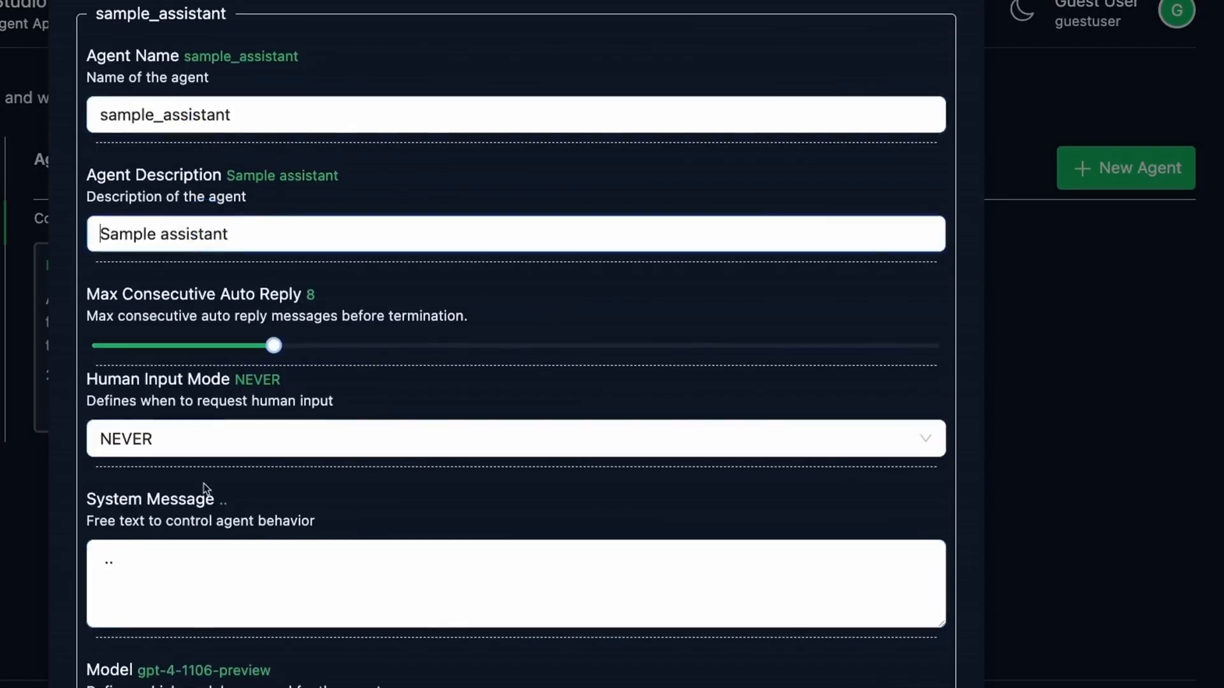
{"action": "left_click", "coordinate": [515, 438]}
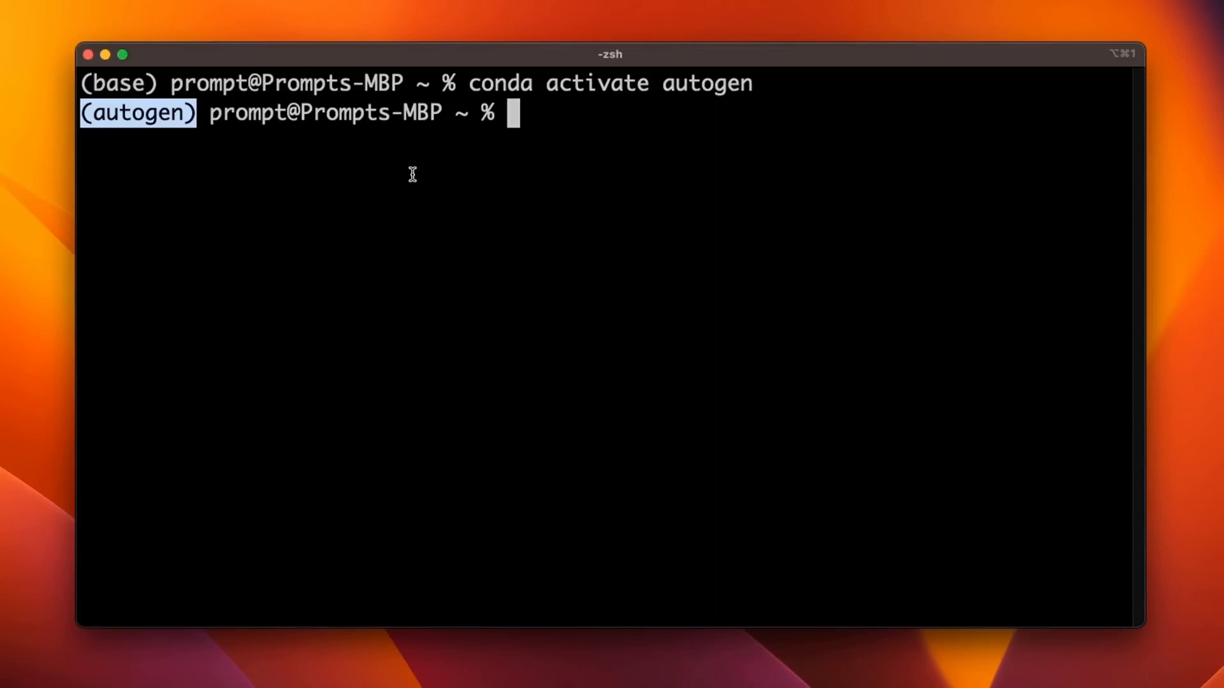
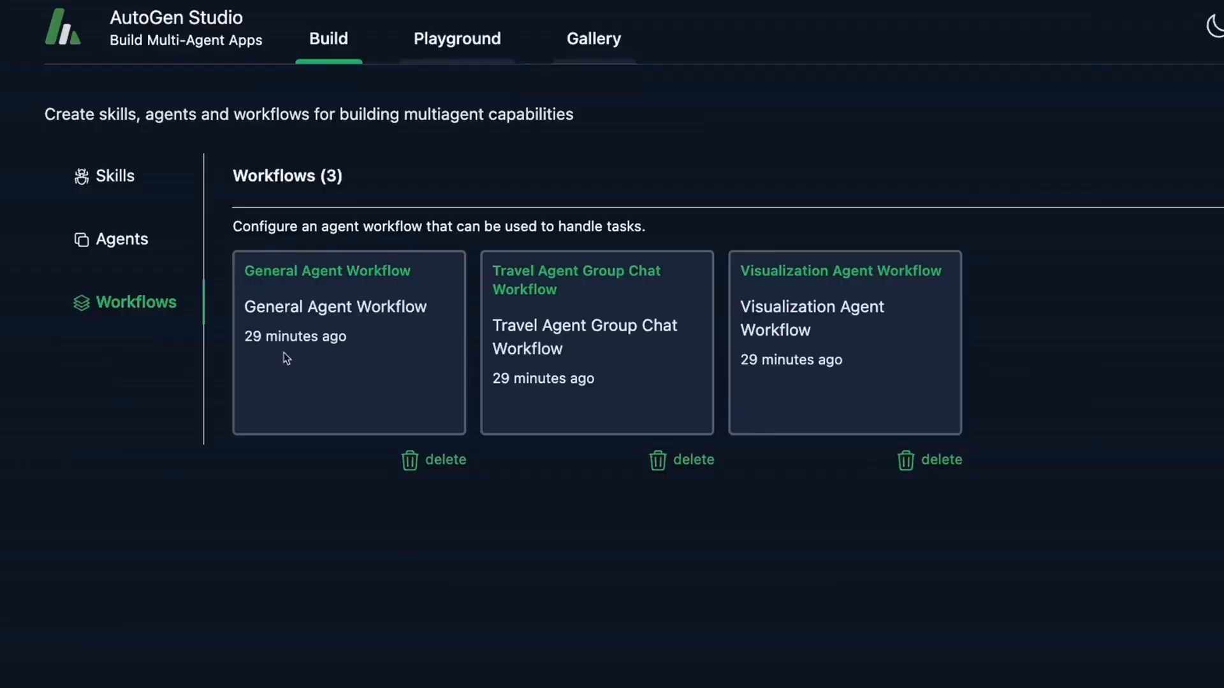
Step: Export OPENAI_API_KEY with the sk- key in the autogen environment
{"action": "mouse_move", "coordinate": [397, 358]}
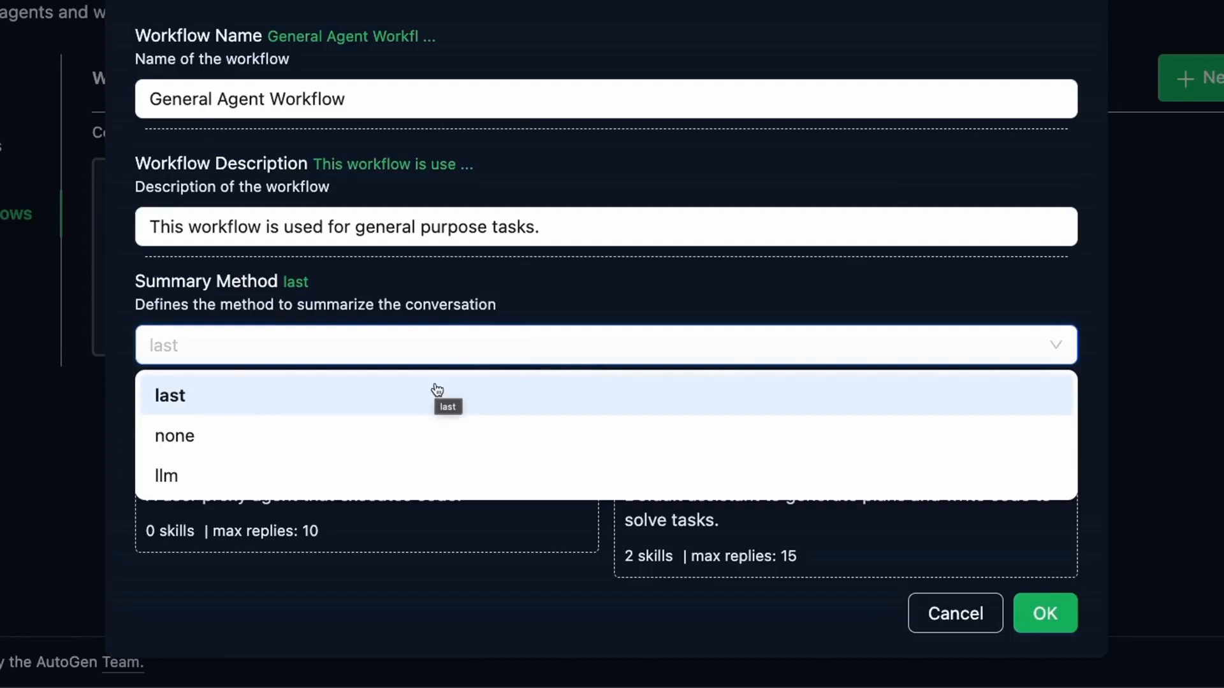
{"action": "mouse_move", "coordinate": [213, 476]}
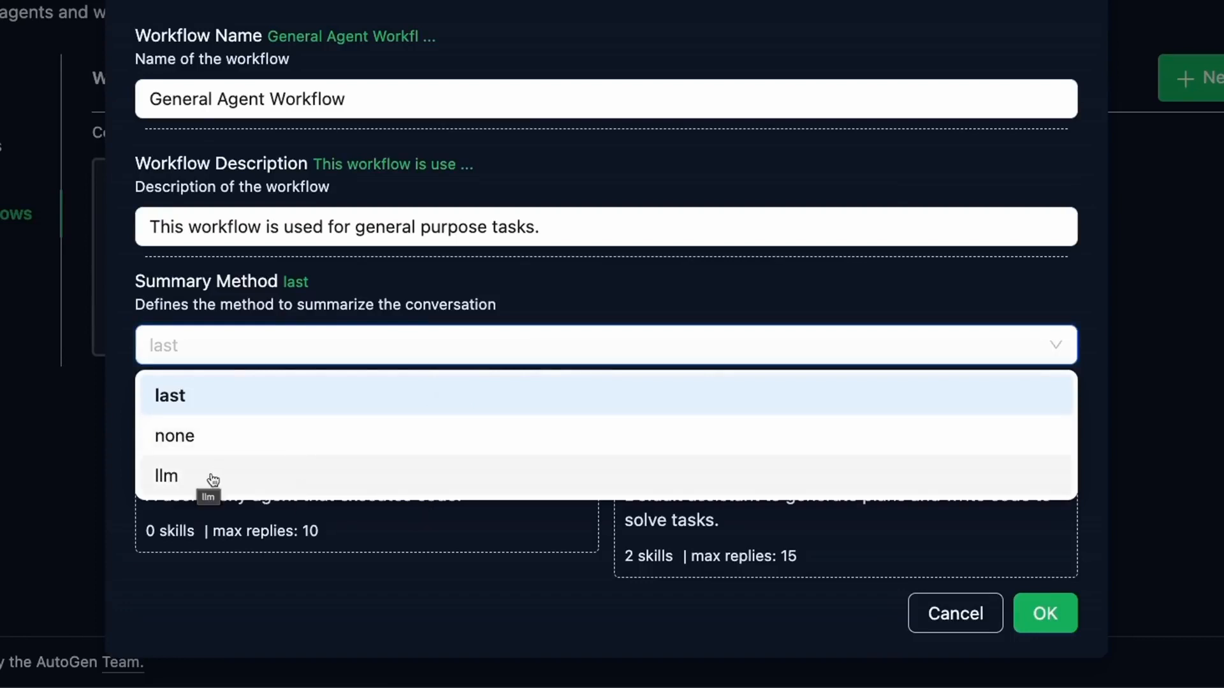
{"action": "mouse_move", "coordinate": [233, 281]}
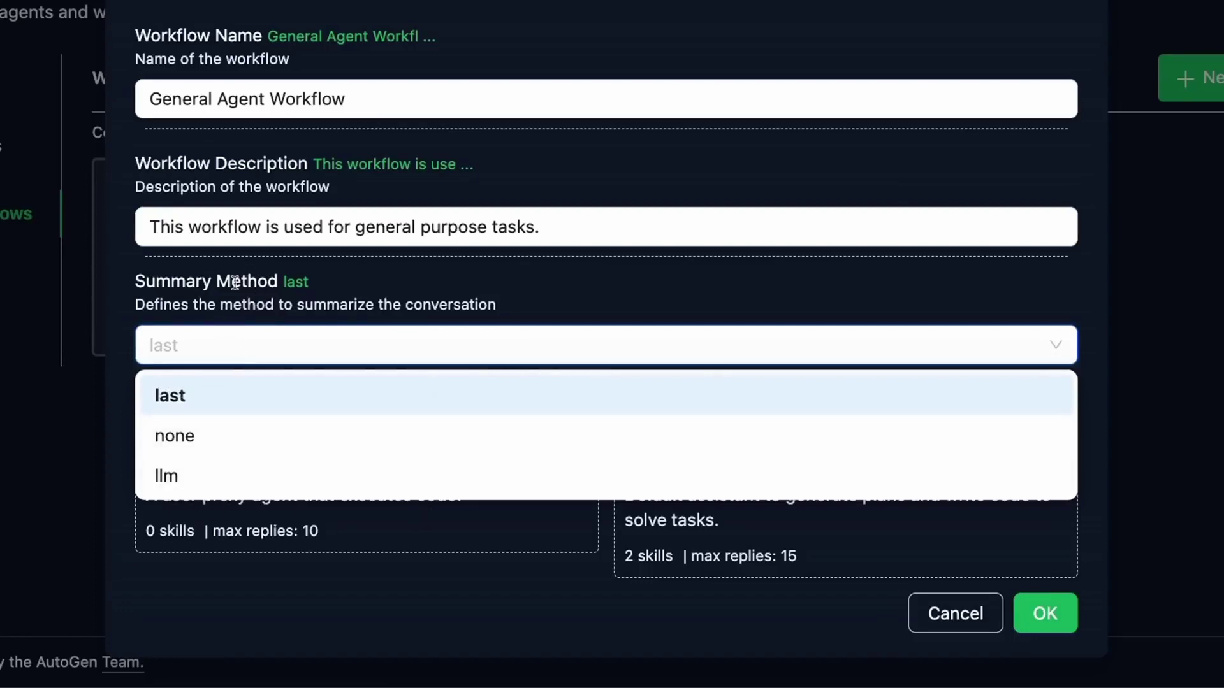